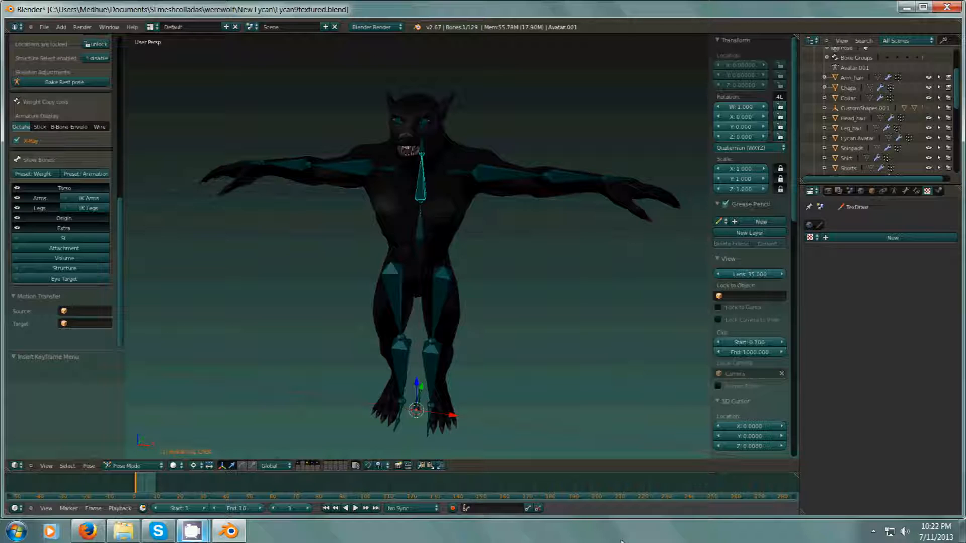
pyautogui.moveTo(583, 420)
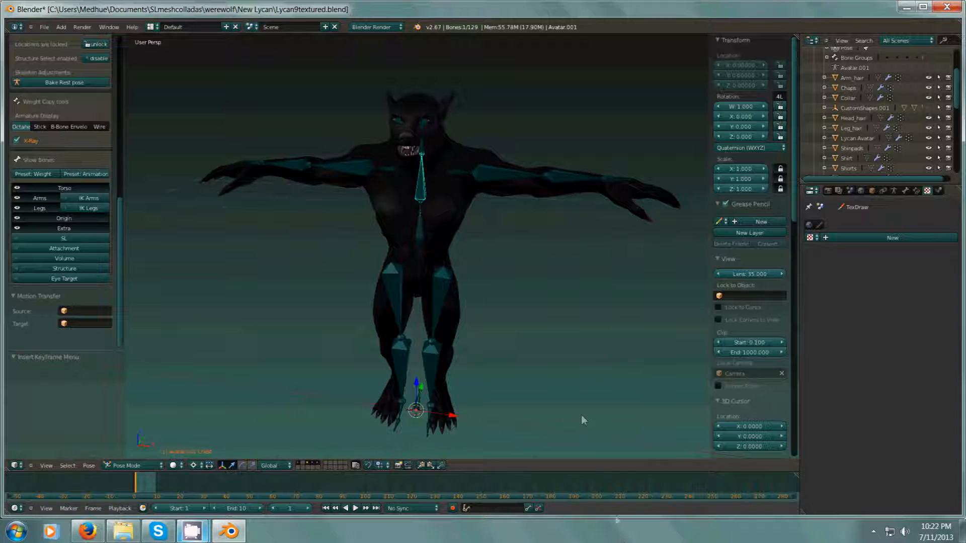
pyautogui.moveTo(559, 368)
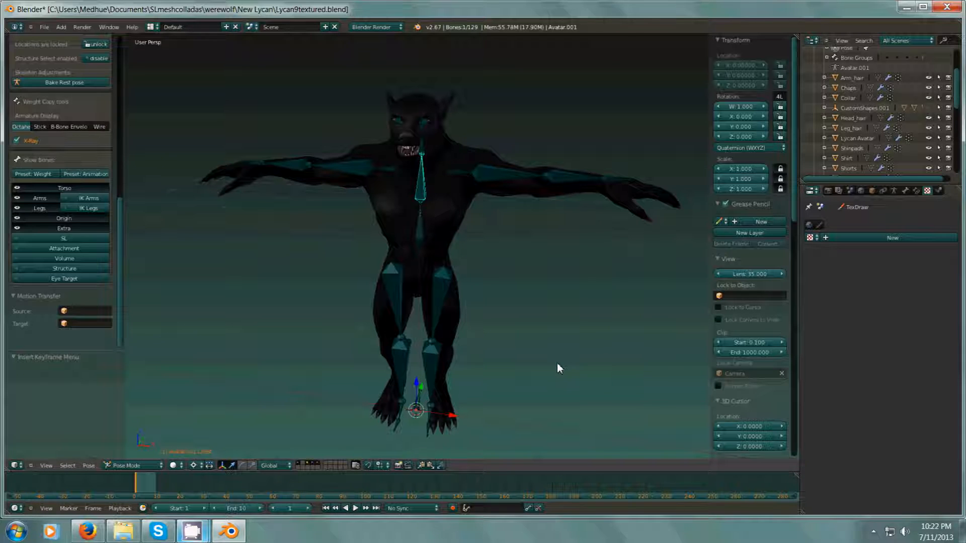
pyautogui.moveTo(544, 242)
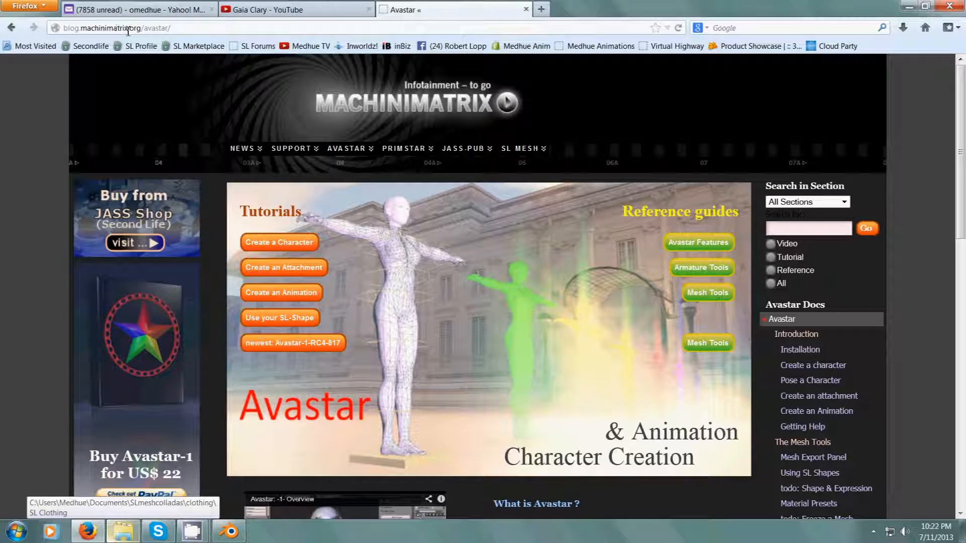
pyautogui.moveTo(567, 362)
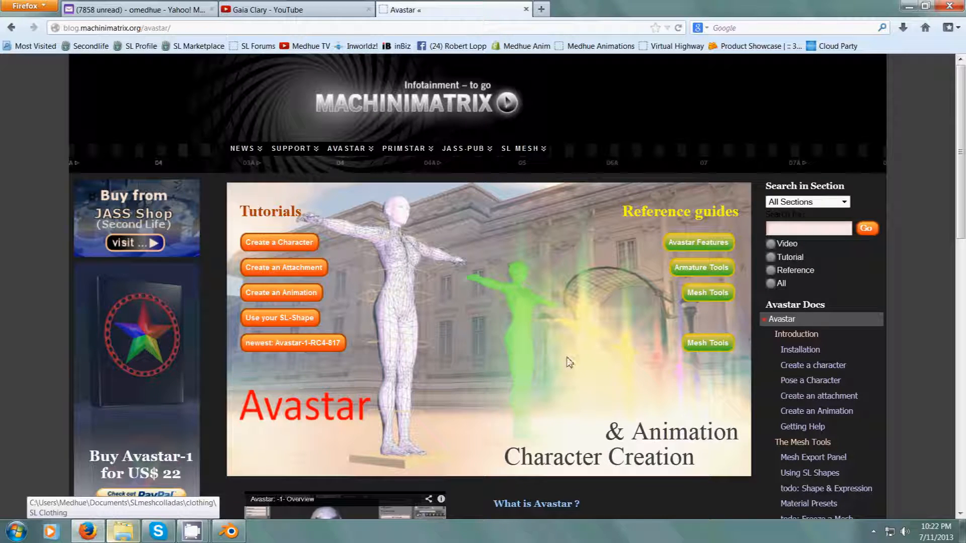
# Reload the default start-up scene in place of the werewolf file and show the Add list.
pyautogui.scroll(-3)
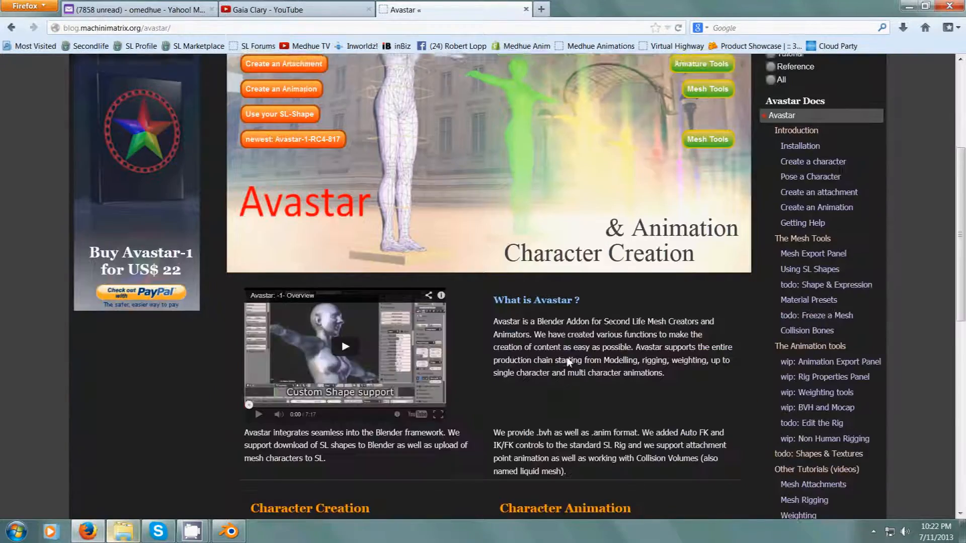
pyautogui.scroll(-3)
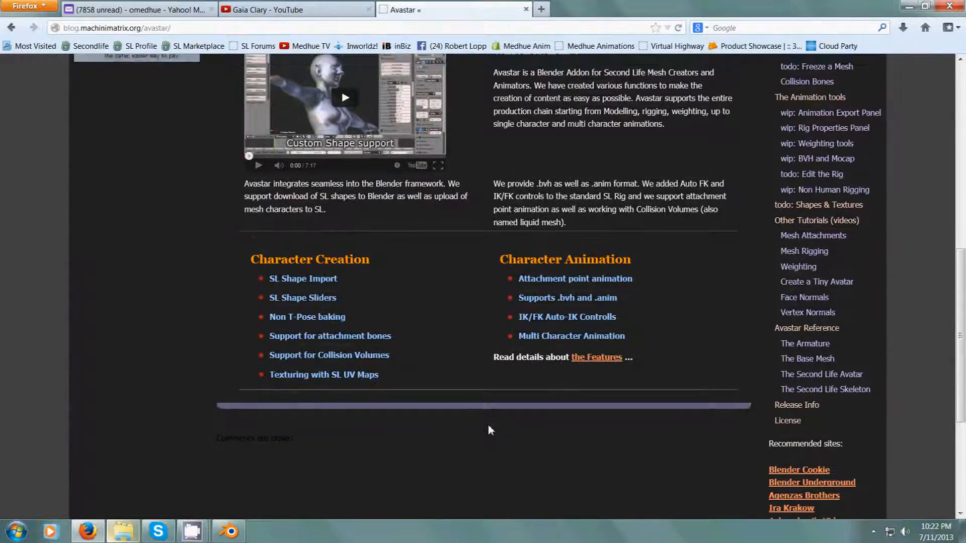
pyautogui.scroll(3)
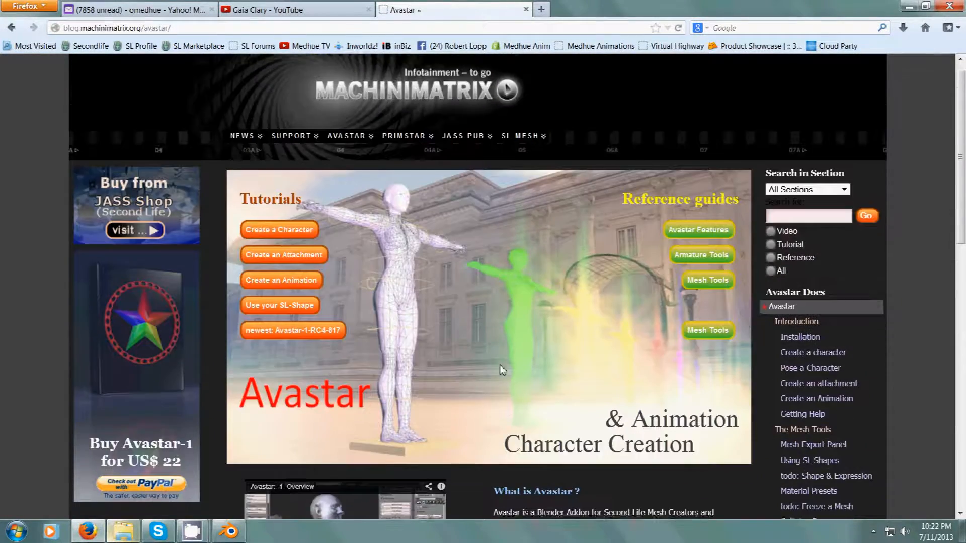
pyautogui.scroll(-3)
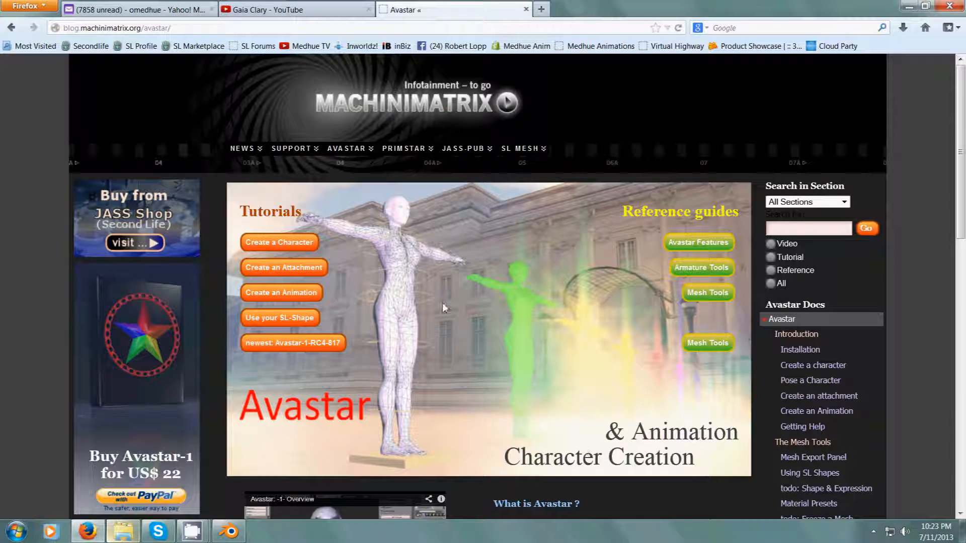
pyautogui.moveTo(674, 476)
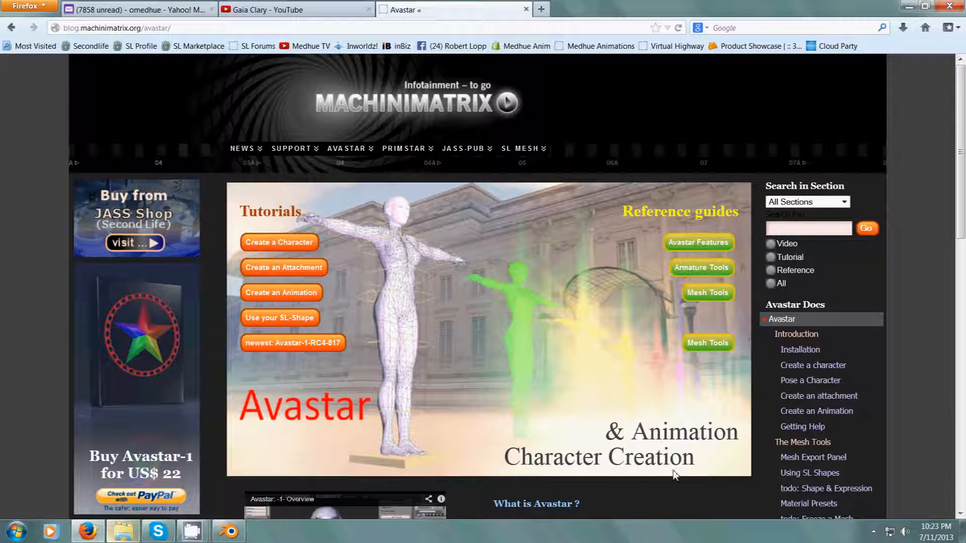
pyautogui.moveTo(503, 388)
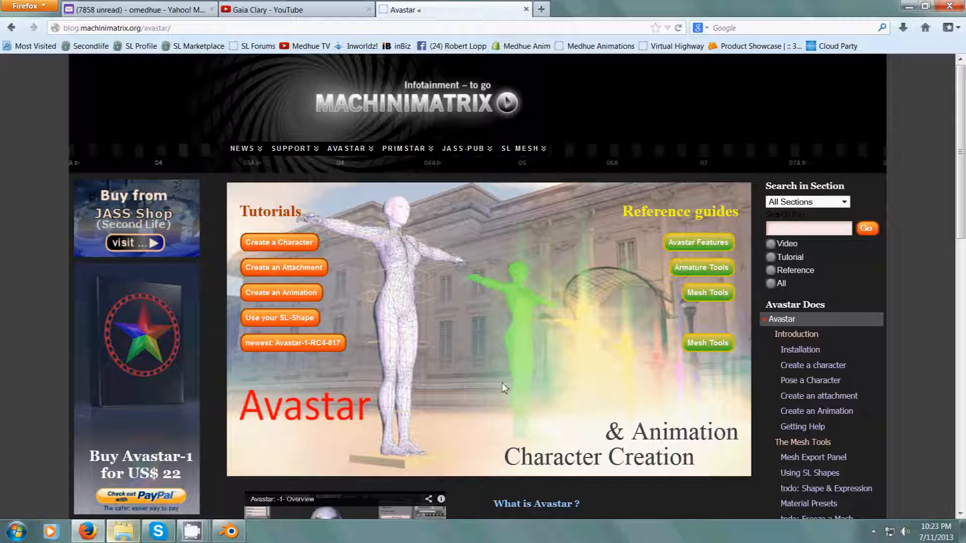
pyautogui.moveTo(465, 387)
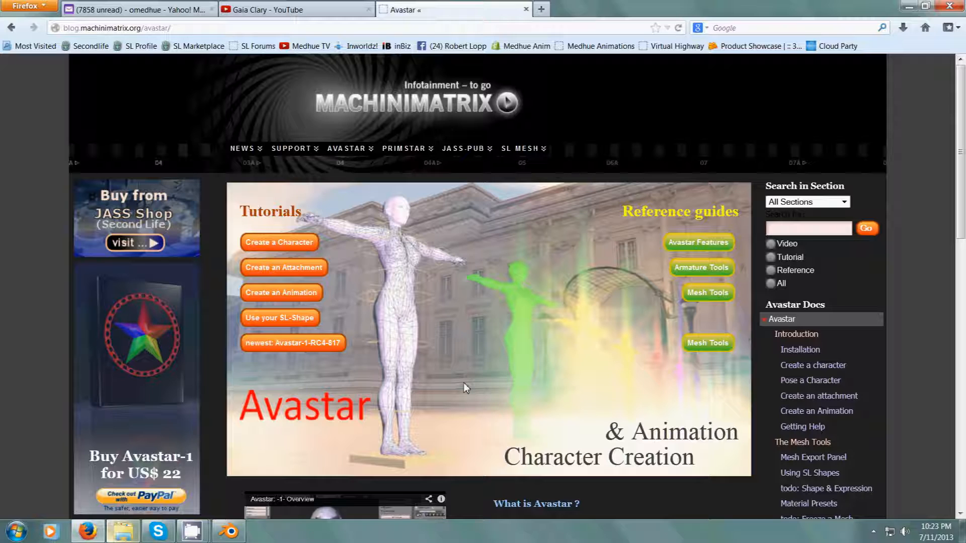
pyautogui.moveTo(354, 417)
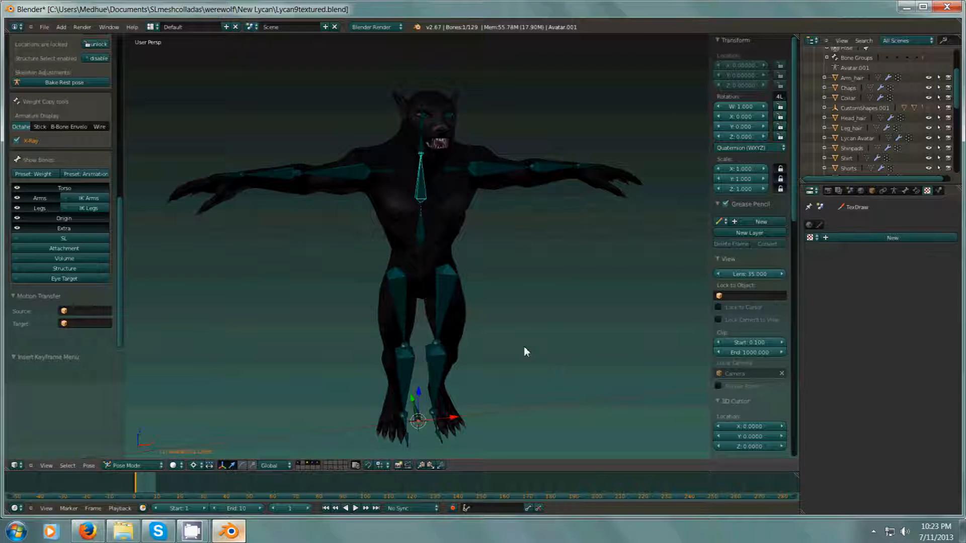
pyautogui.moveTo(523, 283)
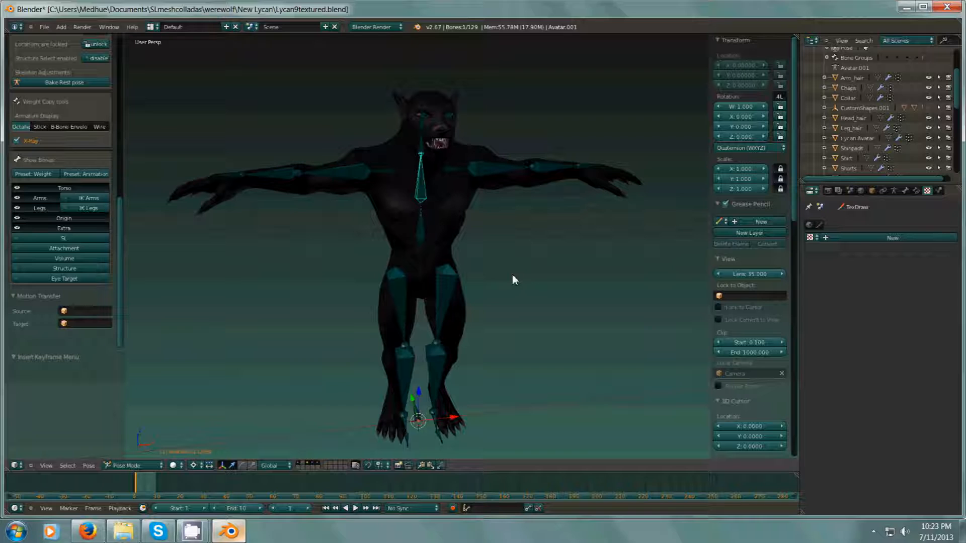
pyautogui.moveTo(589, 408)
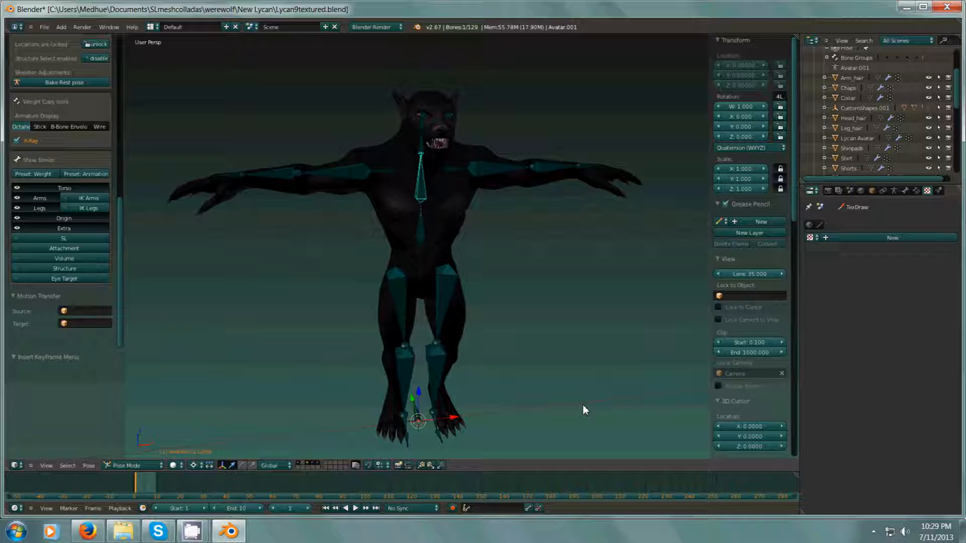
pyautogui.moveTo(479, 276)
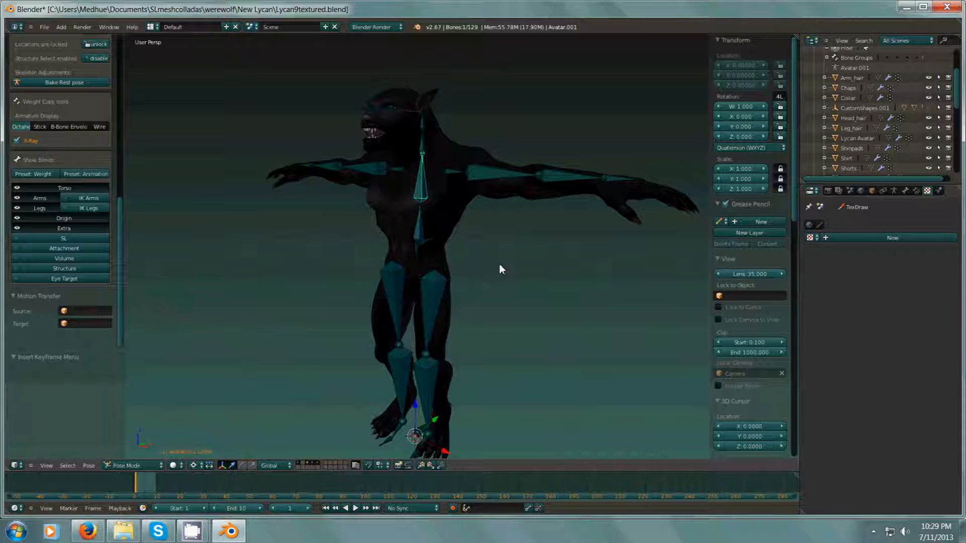
pyautogui.moveTo(154, 406)
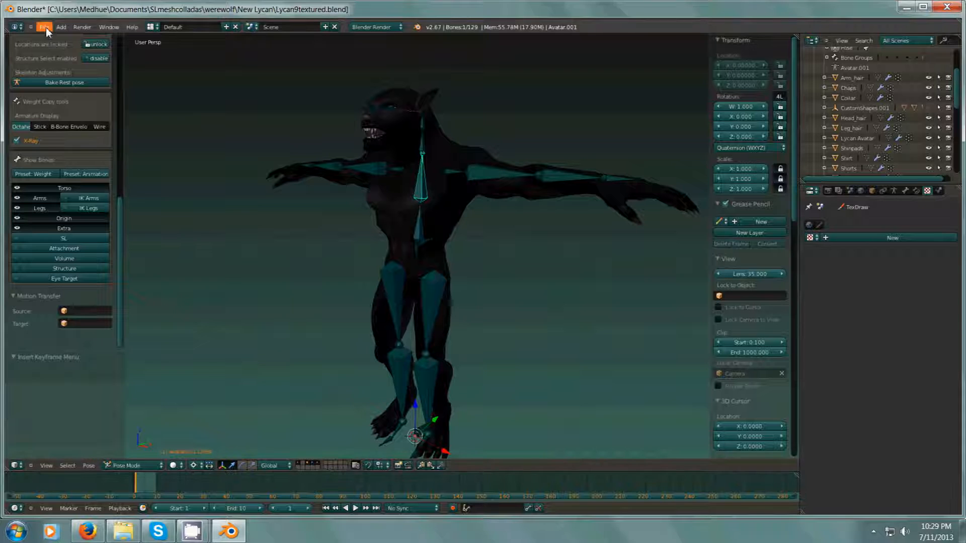
pyautogui.click(44, 27)
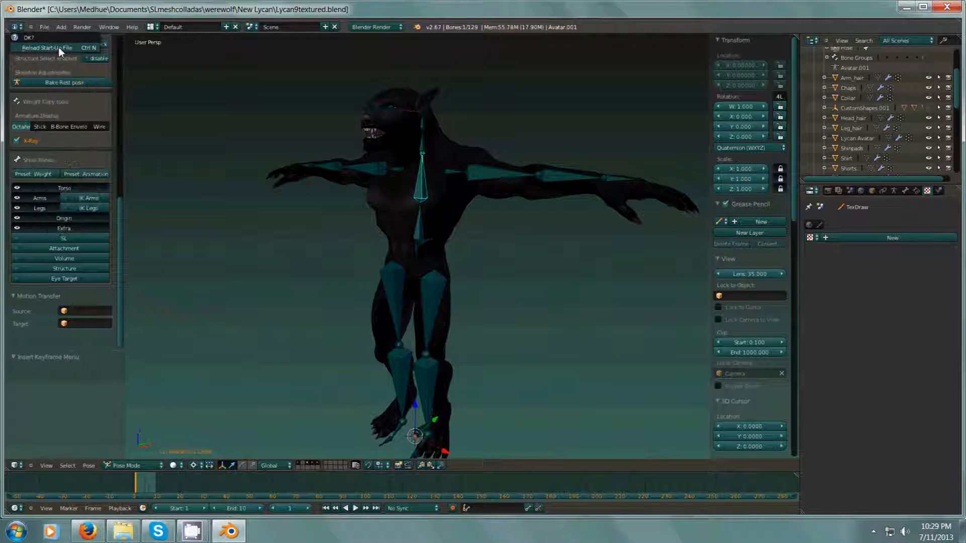
pyautogui.click(46, 47)
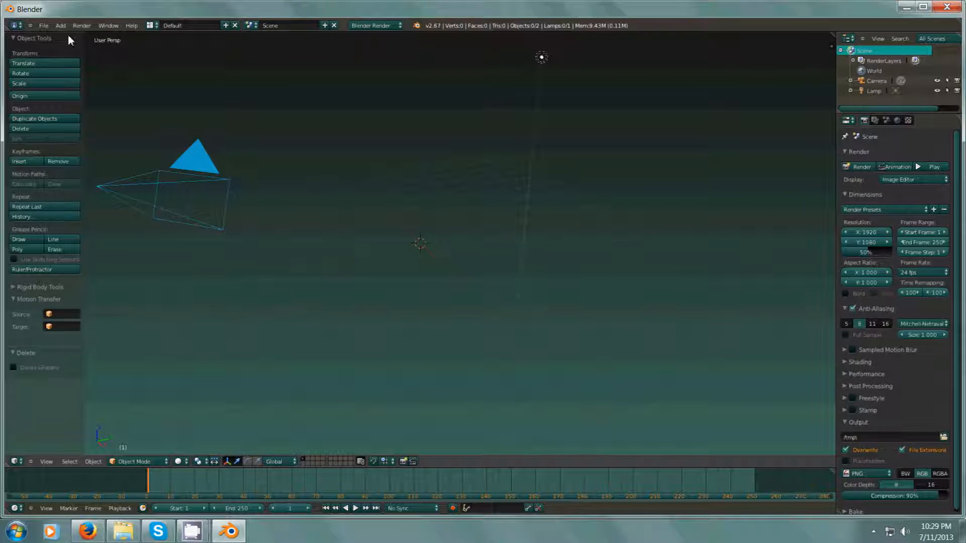
pyautogui.click(61, 25)
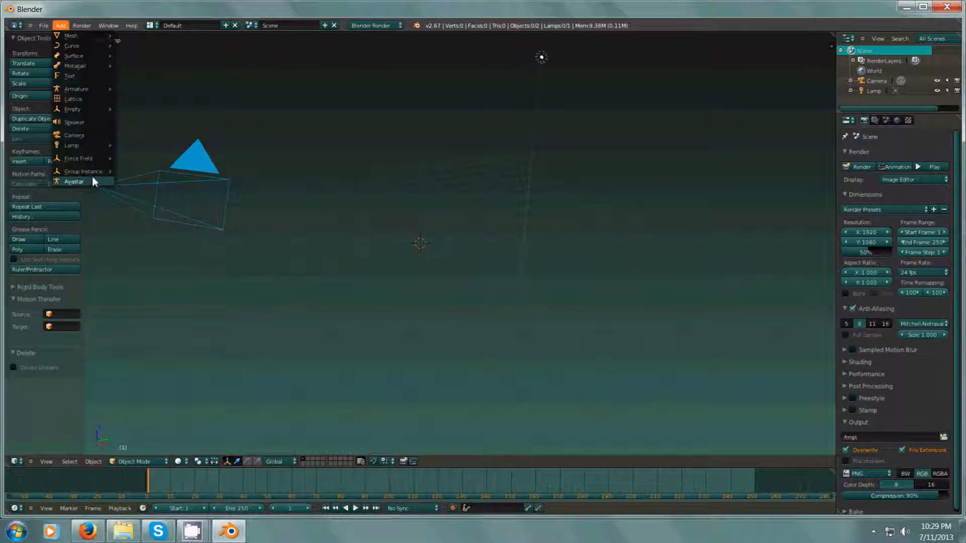
pyautogui.moveTo(88, 161)
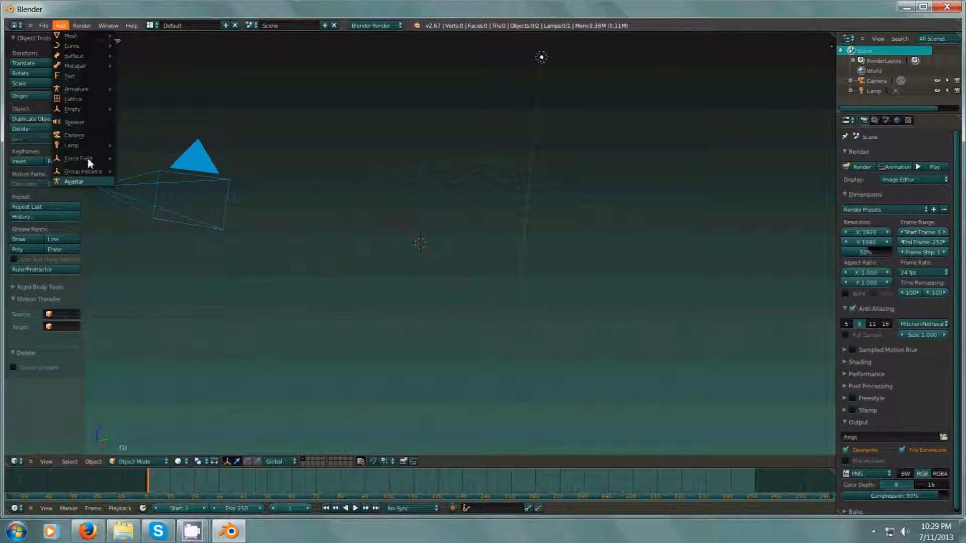
# Add an Avastar female avatar and show its Avatar Shape settings in Object Data.
pyautogui.click(73, 181)
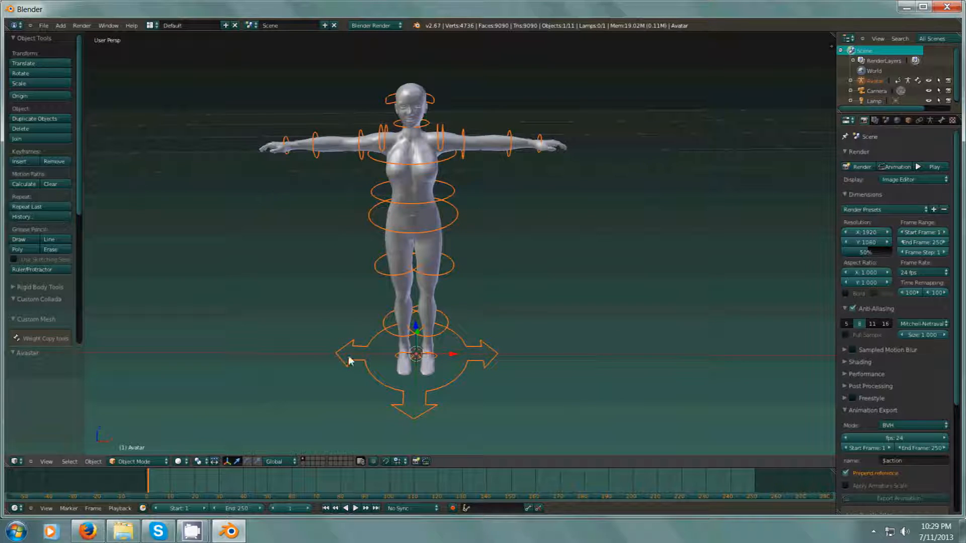
pyautogui.moveTo(918, 142)
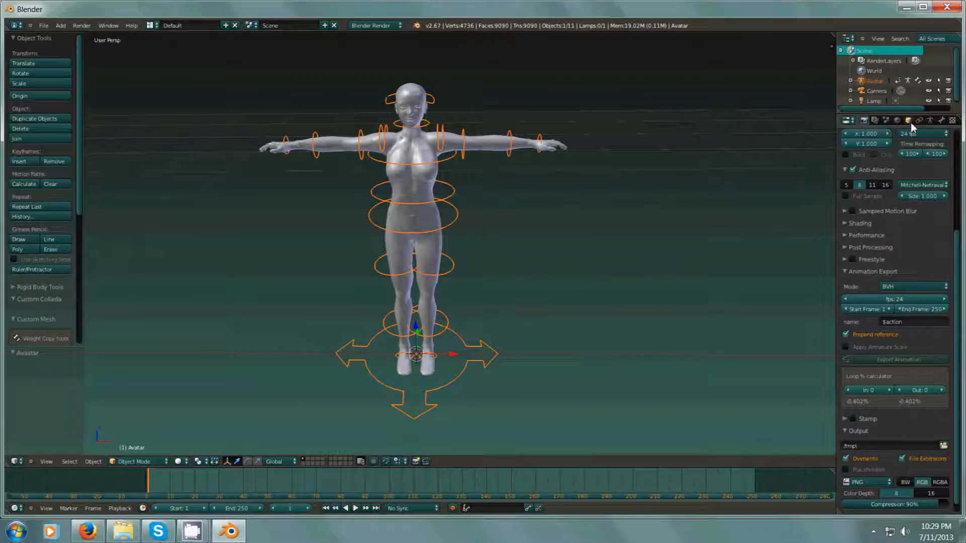
pyautogui.click(912, 120)
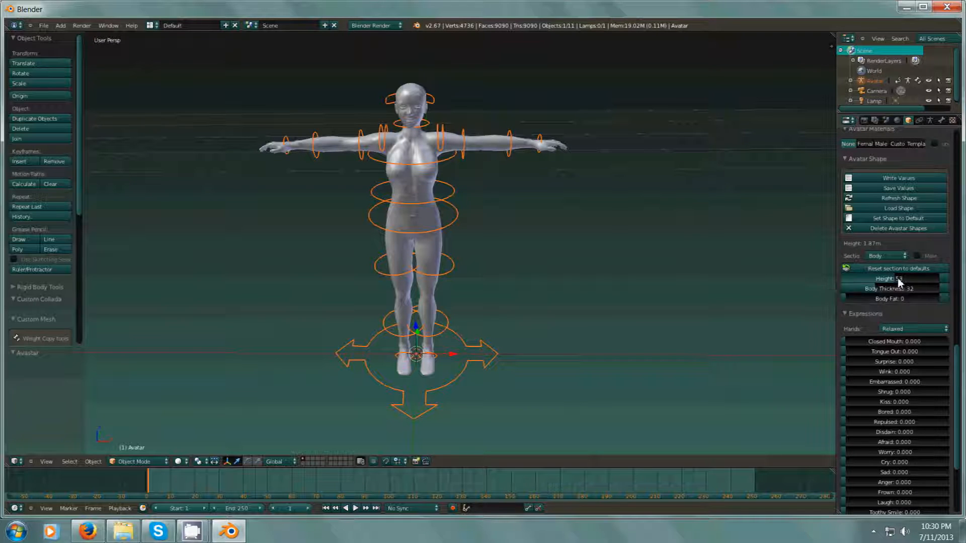
# Briefly change the avatar's height, restore it to 1.87 m, and try the torso muscle slider.
pyautogui.moveTo(893, 278); pyautogui.dragTo(917, 279)
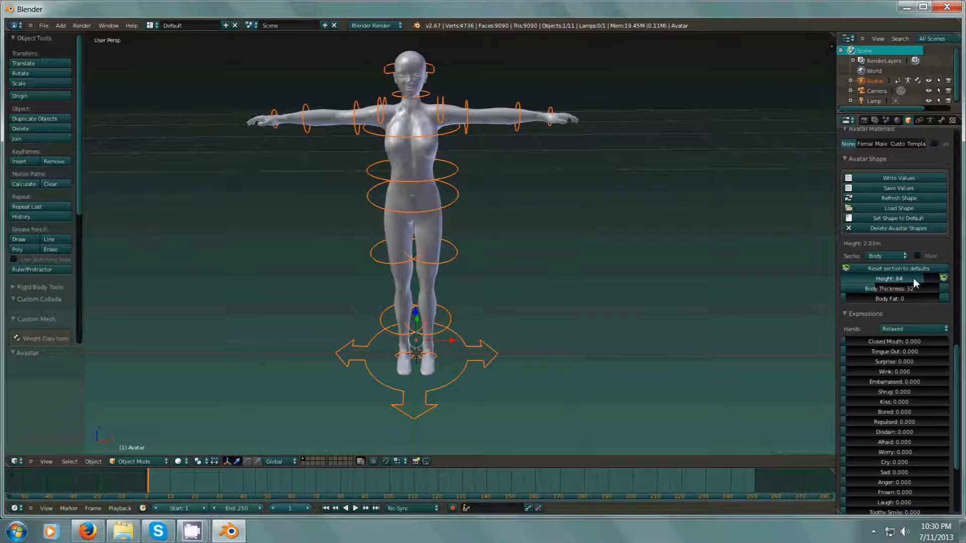
pyautogui.moveTo(912, 278); pyautogui.dragTo(868, 278)
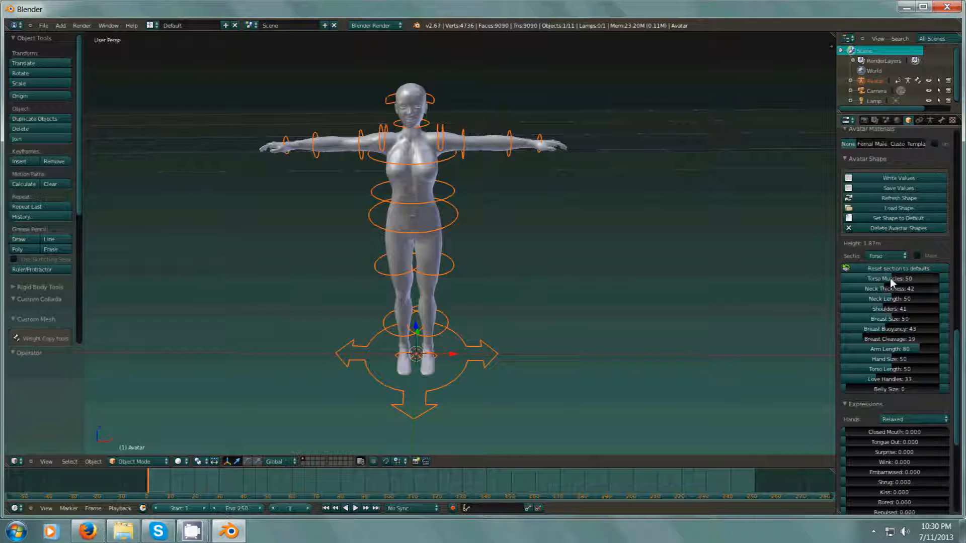
pyautogui.moveTo(862, 278); pyautogui.dragTo(942, 278)
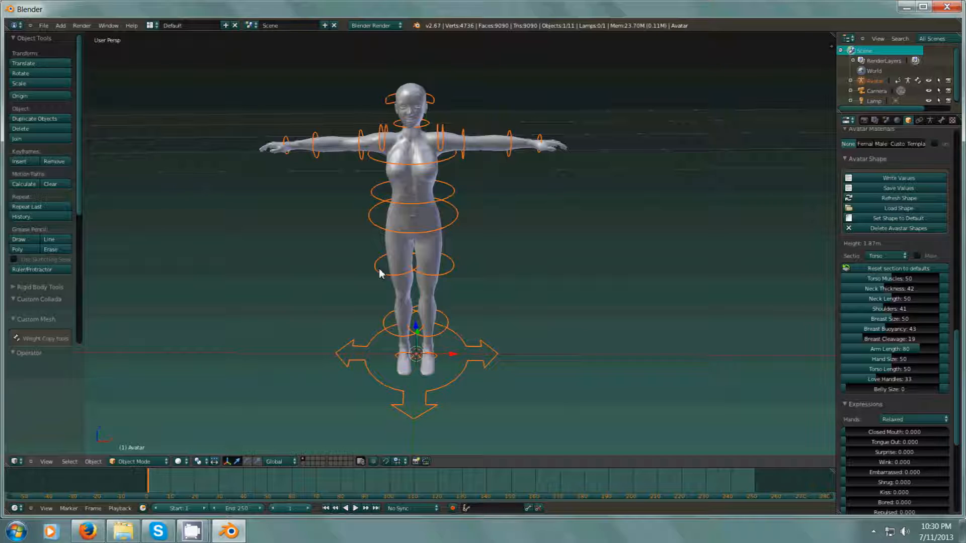
pyautogui.moveTo(472, 214)
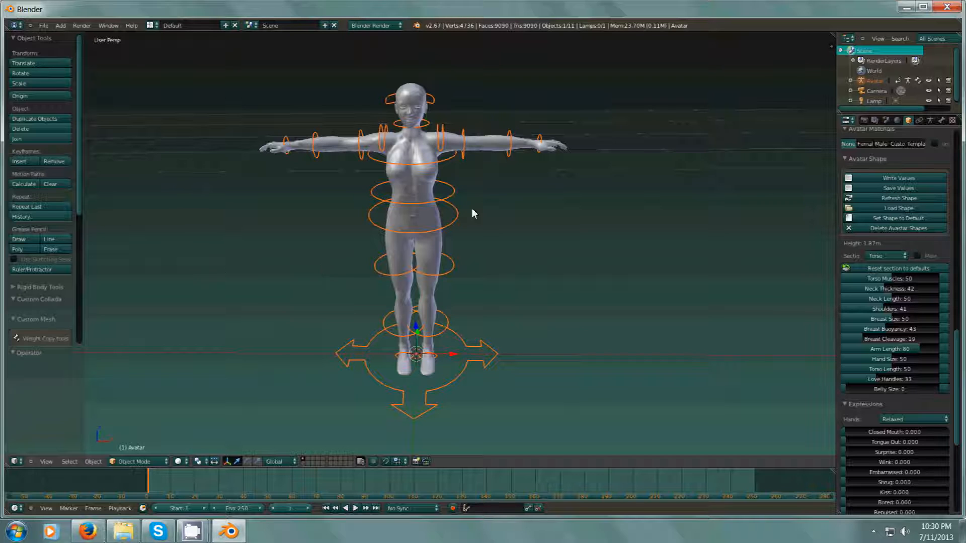
pyautogui.moveTo(389, 465)
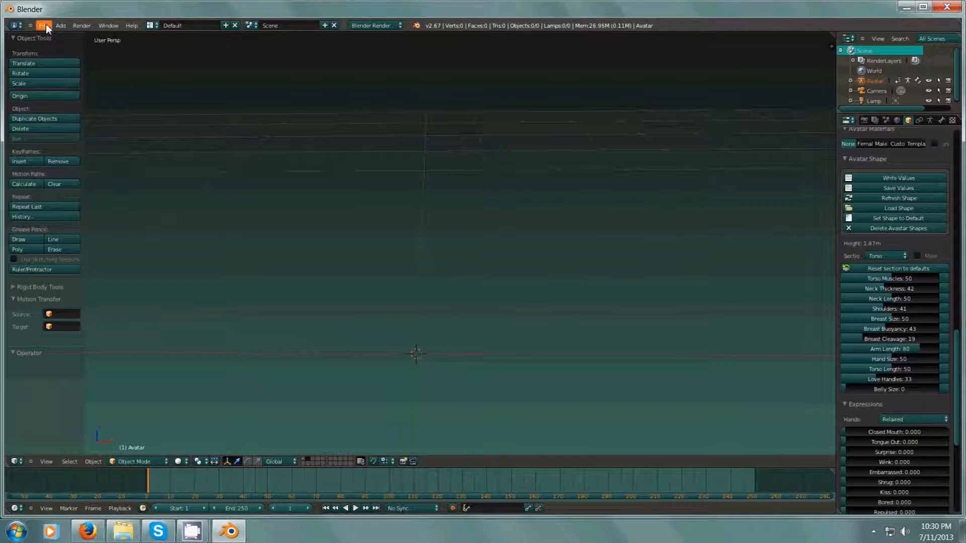
# Import the pants as a Wavefront OBJ model from the recent SL Clothing folder.
pyautogui.click(44, 25)
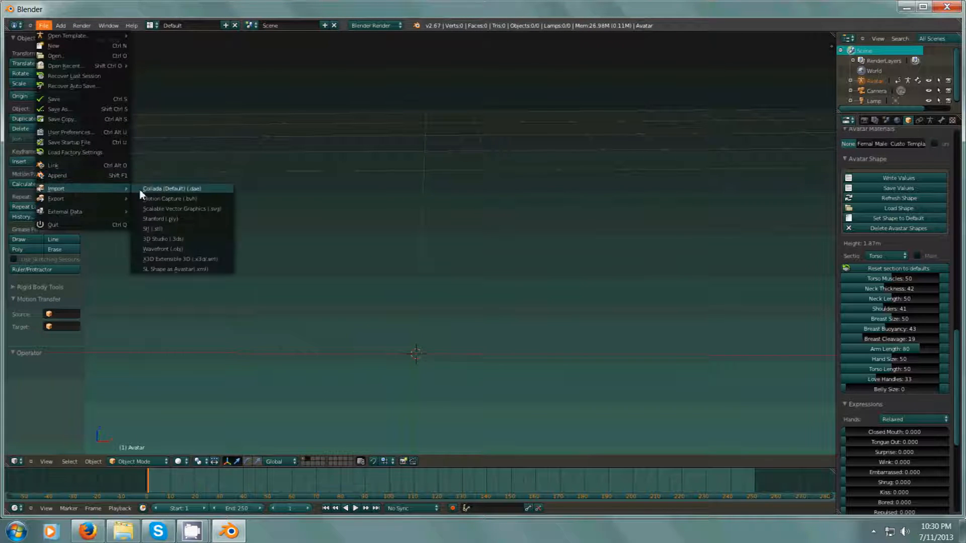
pyautogui.click(161, 249)
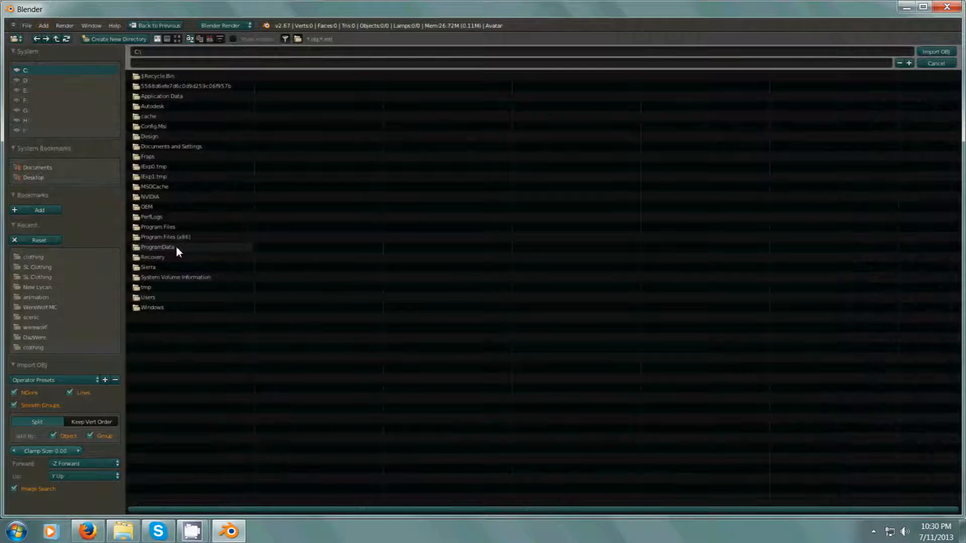
pyautogui.moveTo(57, 272)
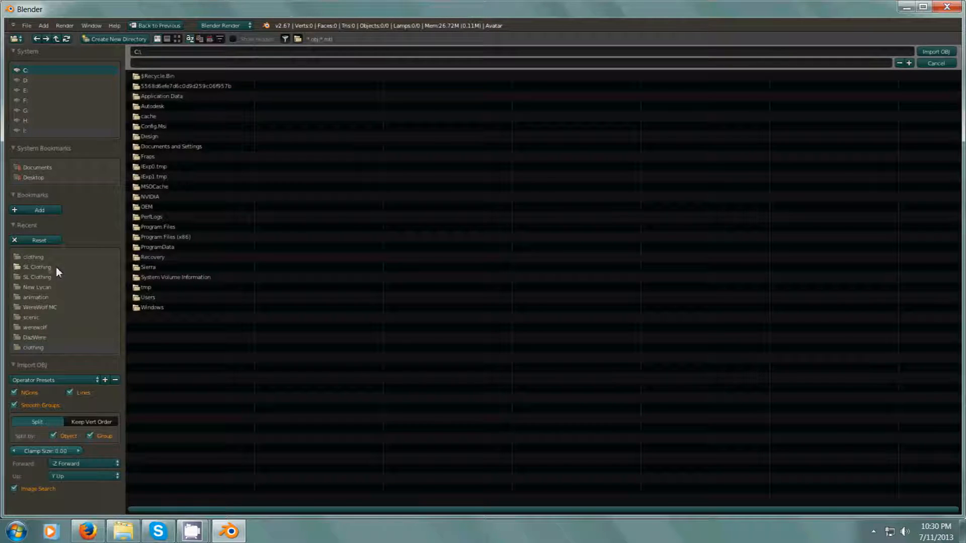
pyautogui.click(935, 52)
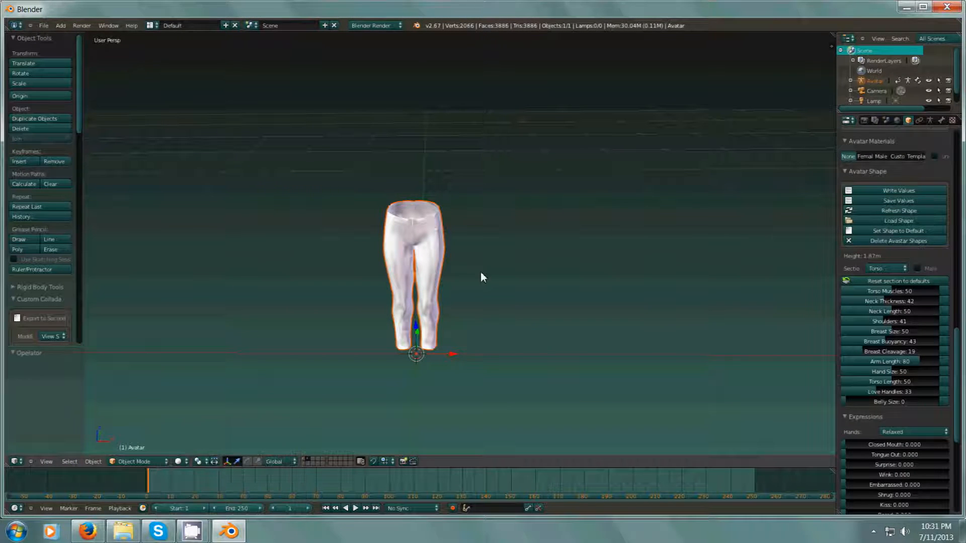
pyautogui.moveTo(299, 456)
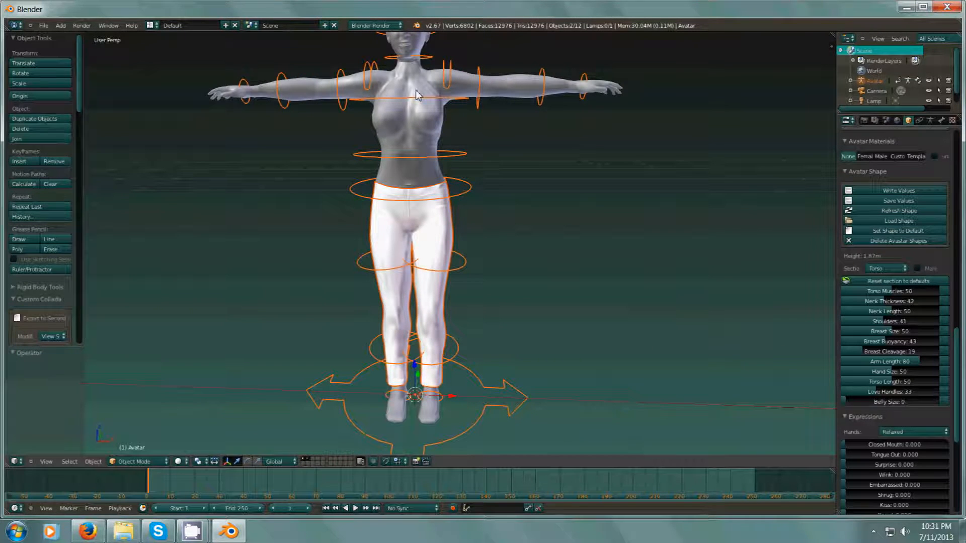
pyautogui.moveTo(363, 440)
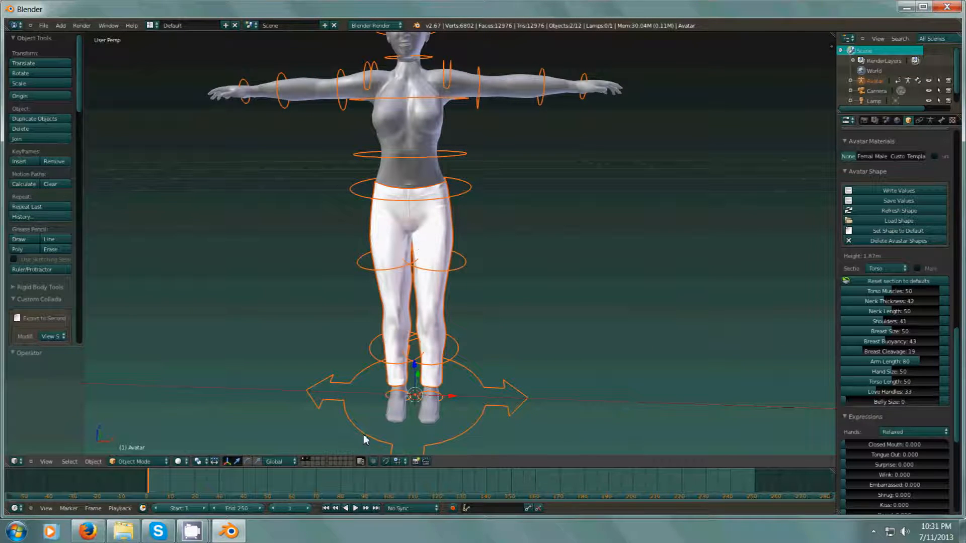
pyautogui.moveTo(467, 235)
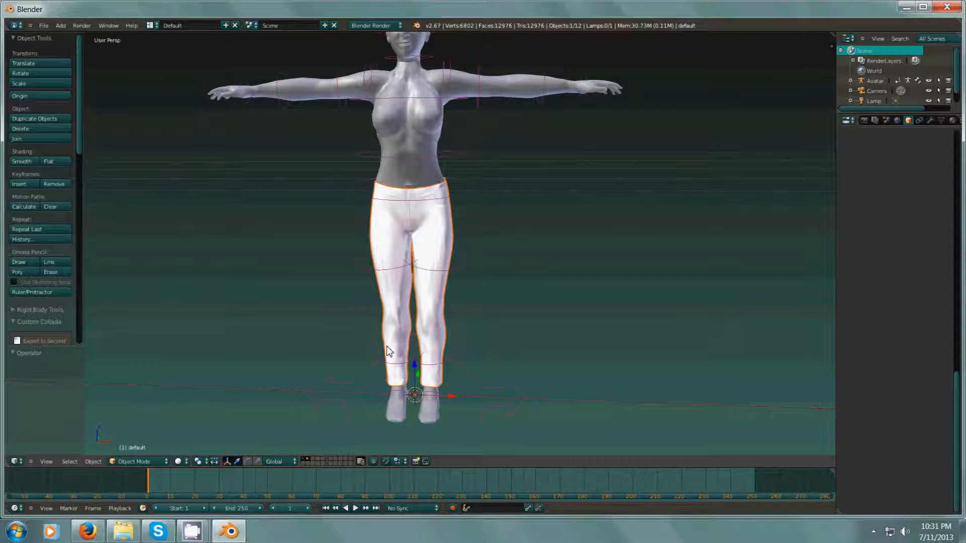
pyautogui.moveTo(475, 198)
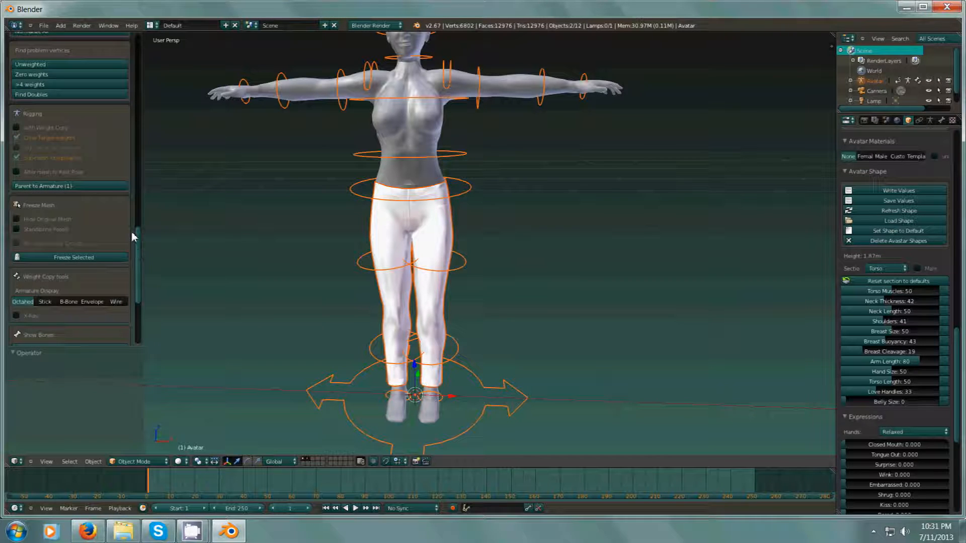
pyautogui.moveTo(8, 135)
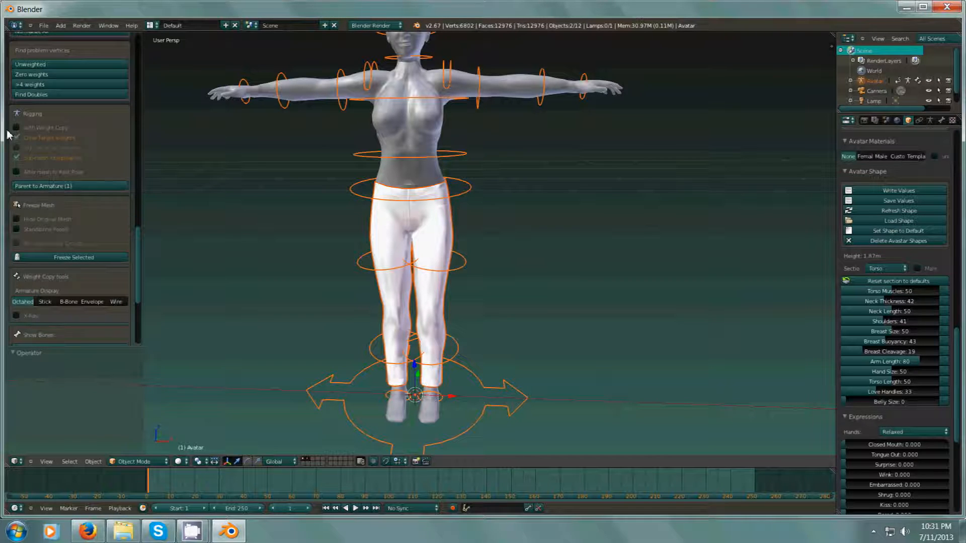
# Parent the pants to the avatar armature with weight copying from the body enabled.
pyautogui.click(17, 127)
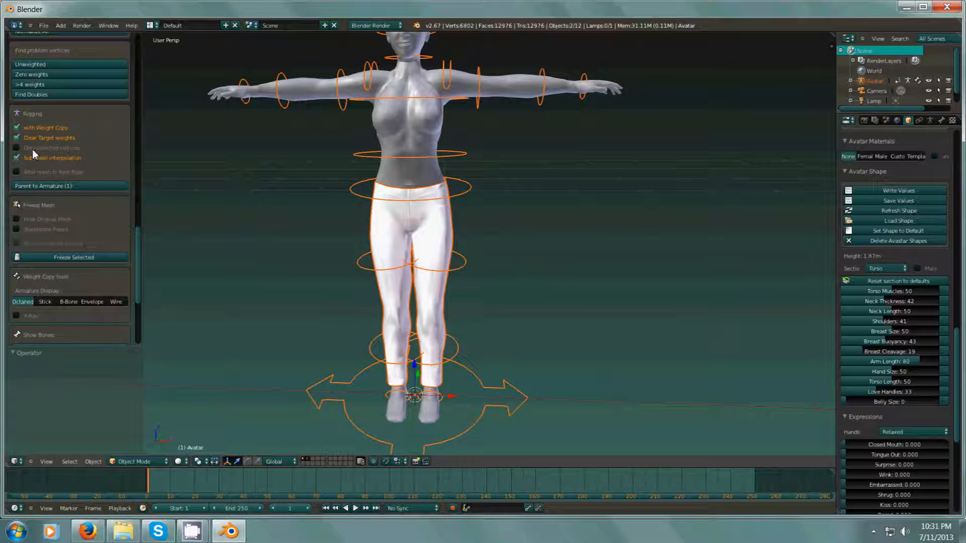
pyautogui.moveTo(420, 242)
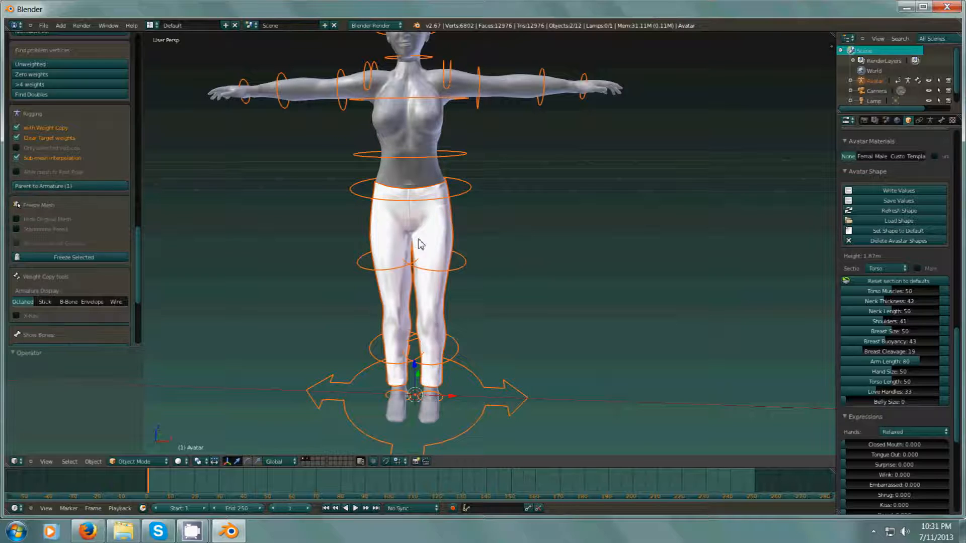
pyautogui.click(43, 186)
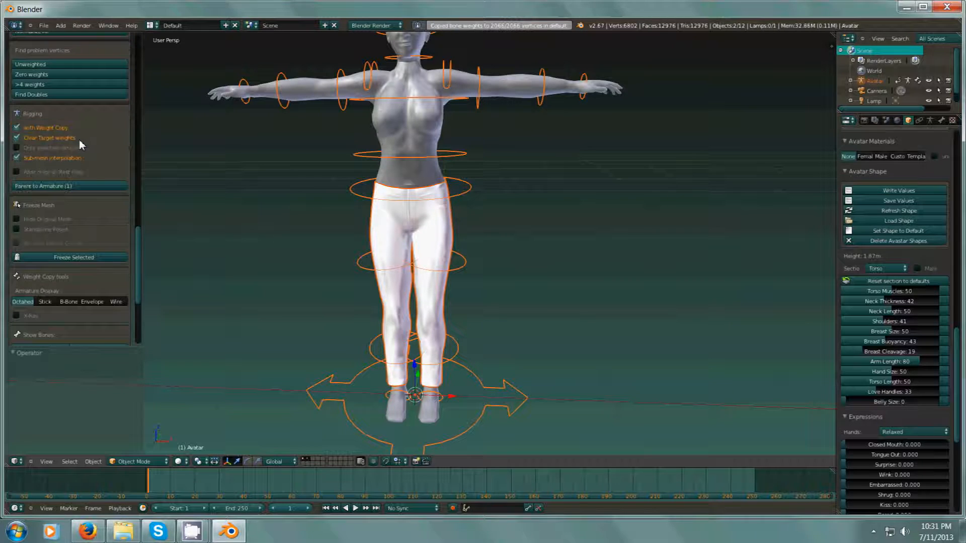
pyautogui.moveTo(43, 186)
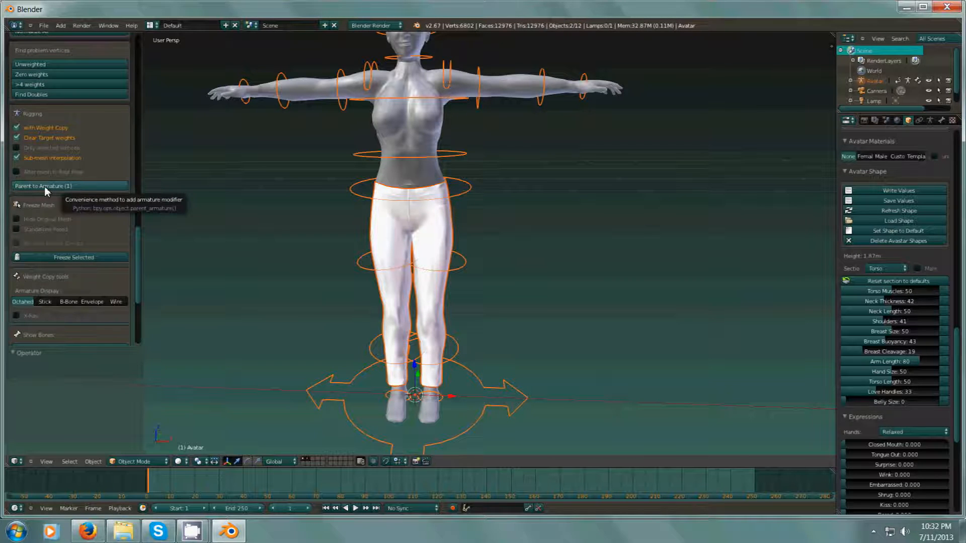
pyautogui.click(43, 186)
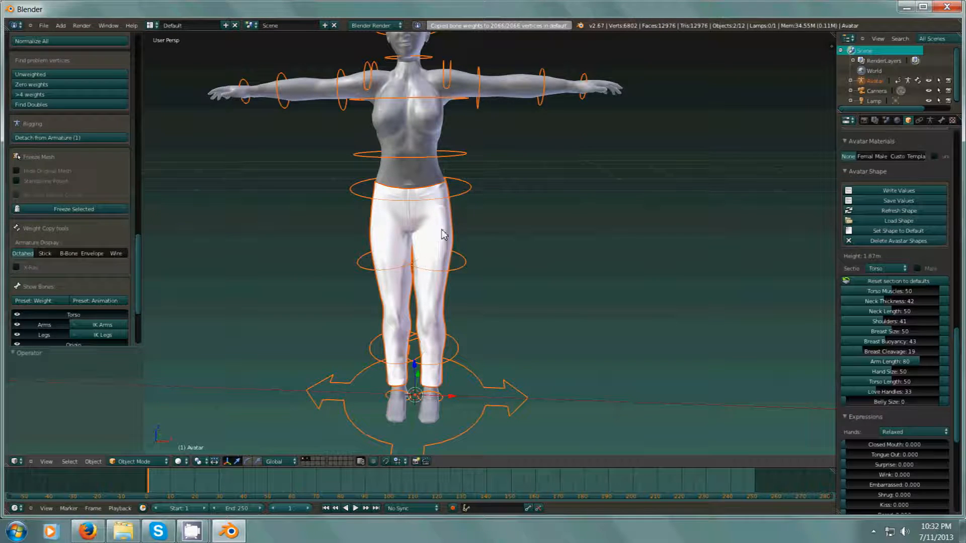
pyautogui.click(133, 461)
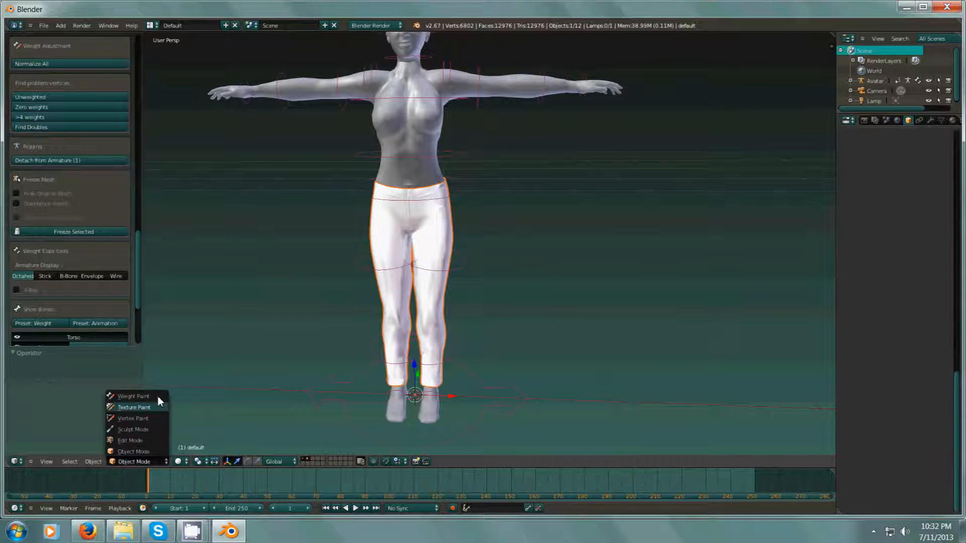
# Put the pants in Weight Paint with the rig in Pose Mode and select a thigh bone.
pyautogui.click(132, 396)
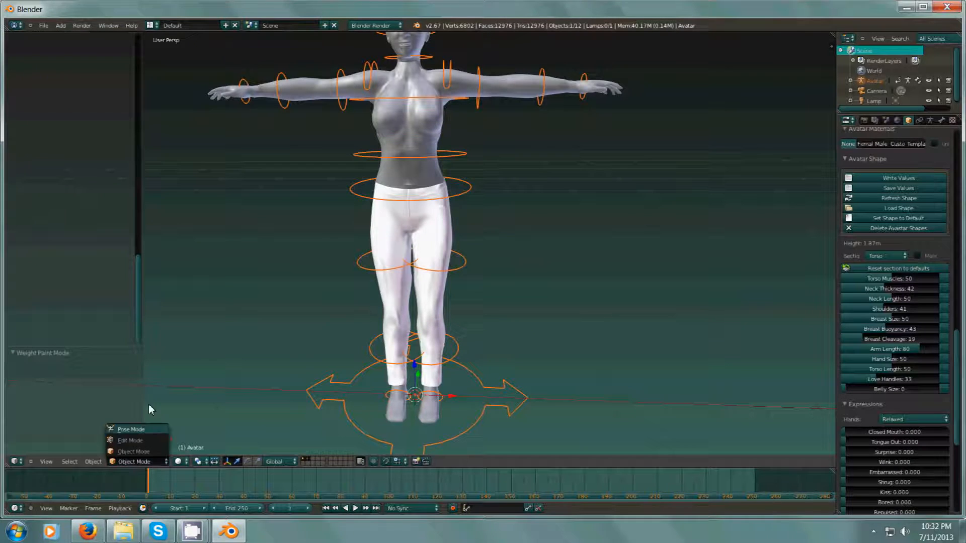
pyautogui.click(131, 429)
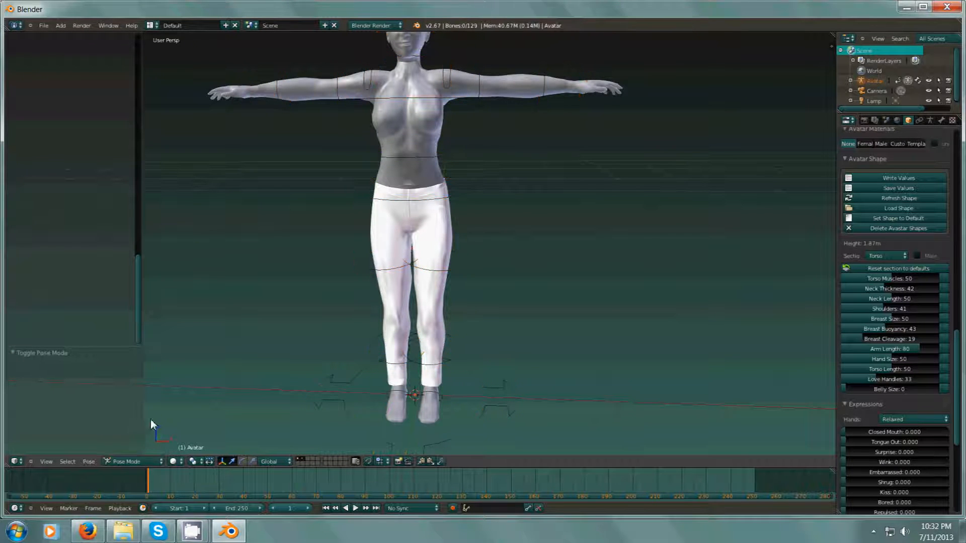
pyautogui.click(394, 219)
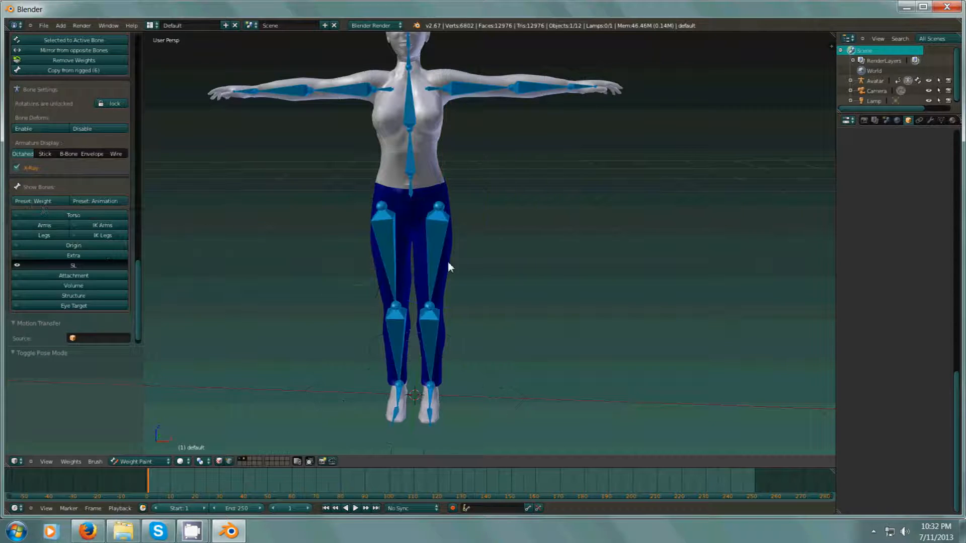
pyautogui.click(384, 241)
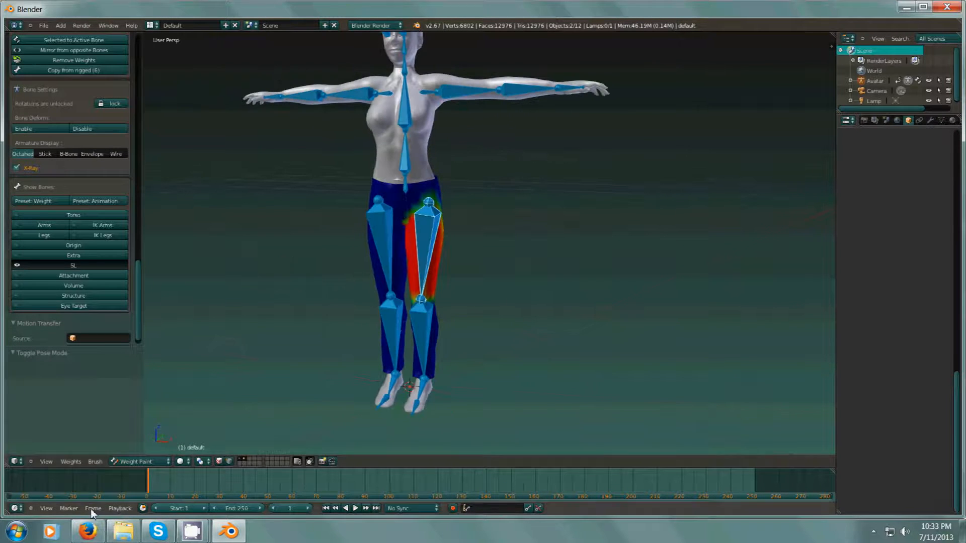
pyautogui.click(135, 461)
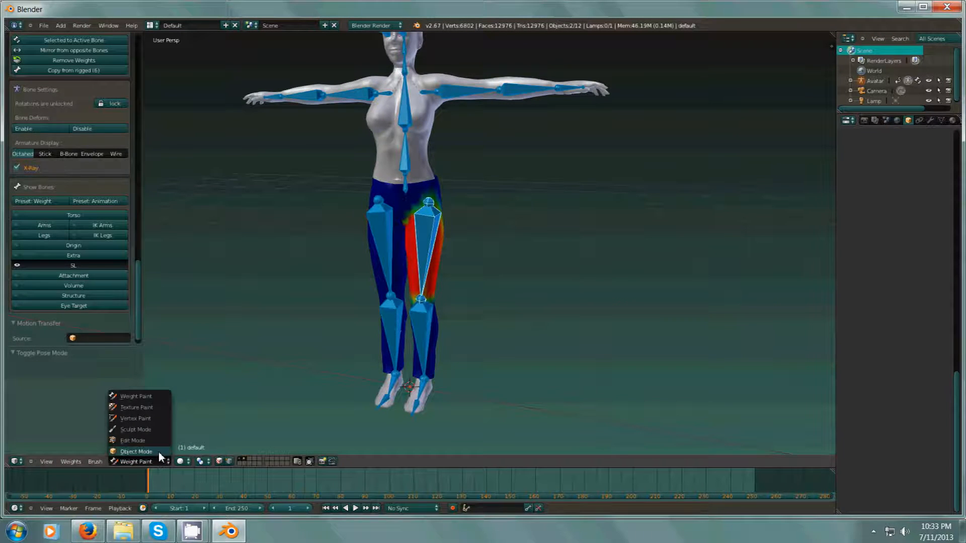
# Return to Object Mode and export the pants as Avastar Collada pants2.dae in SL Clothing.
pyautogui.click(134, 452)
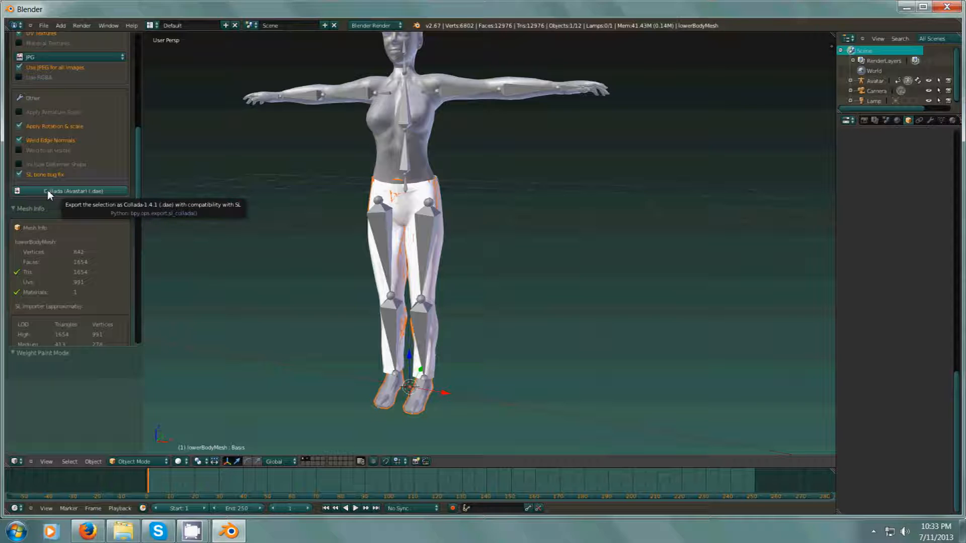
pyautogui.click(69, 191)
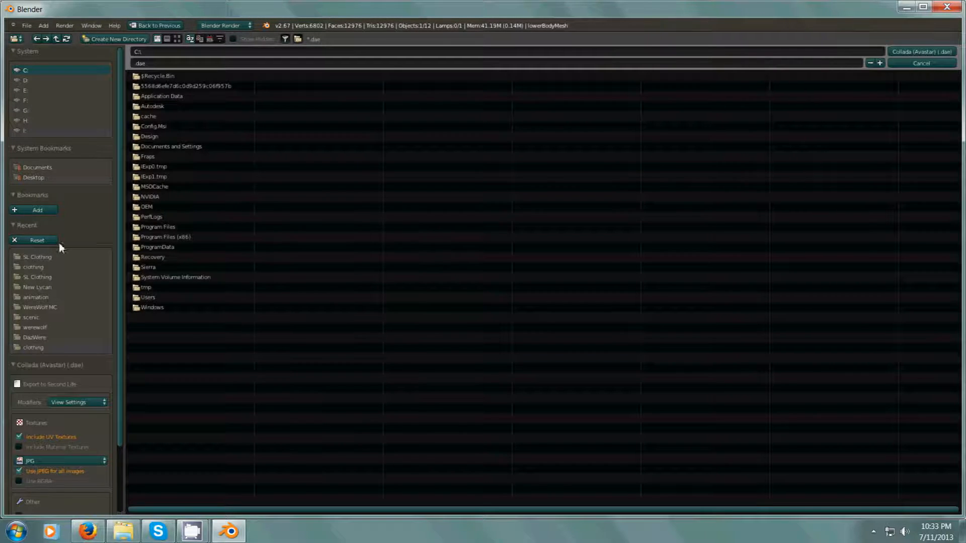
pyautogui.click(38, 257)
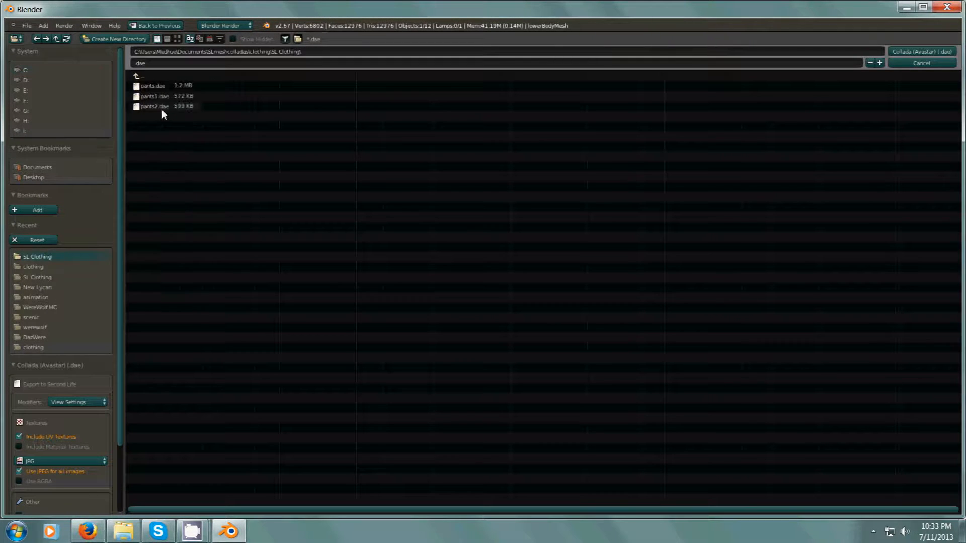
pyautogui.click(154, 106)
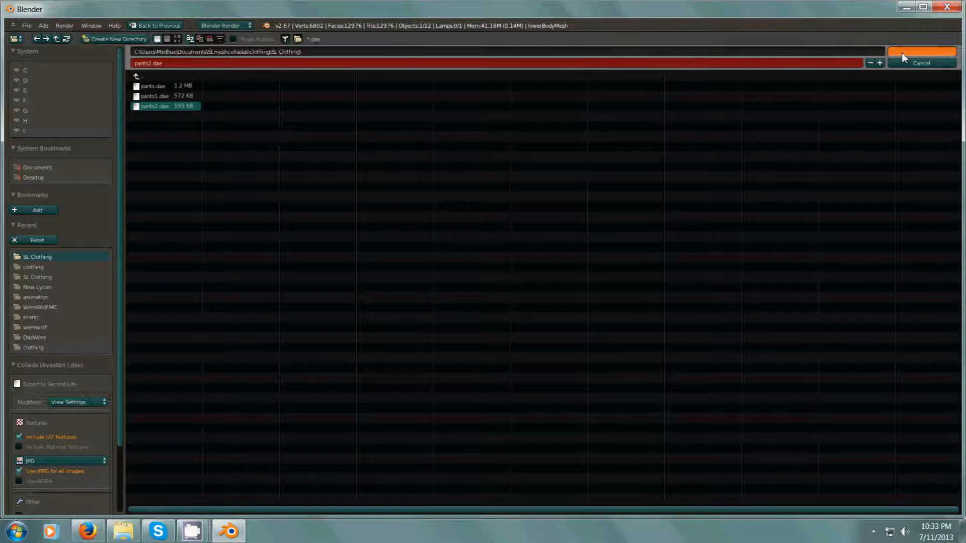
pyautogui.click(920, 51)
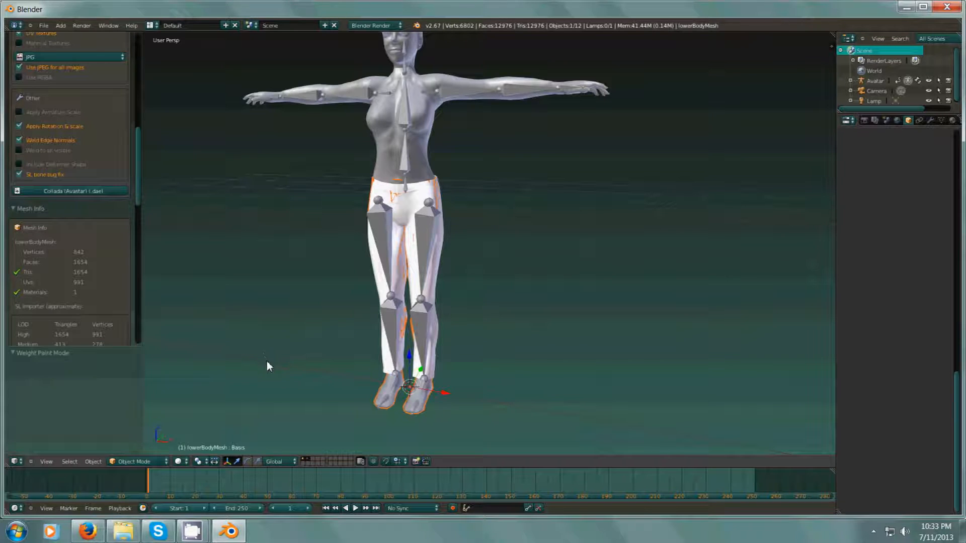
pyautogui.moveTo(680, 290)
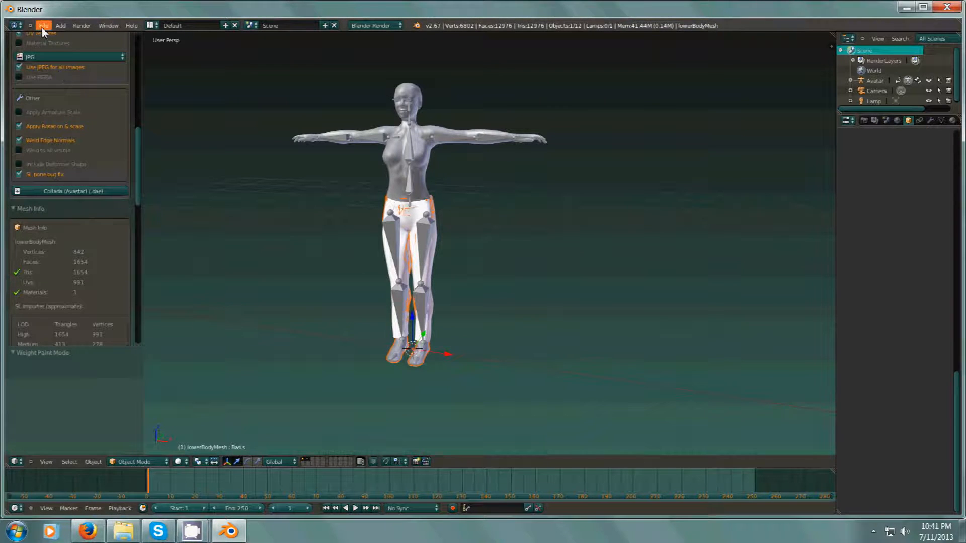
# Open Lycan9textured.blend from the recent files list.
pyautogui.click(43, 25)
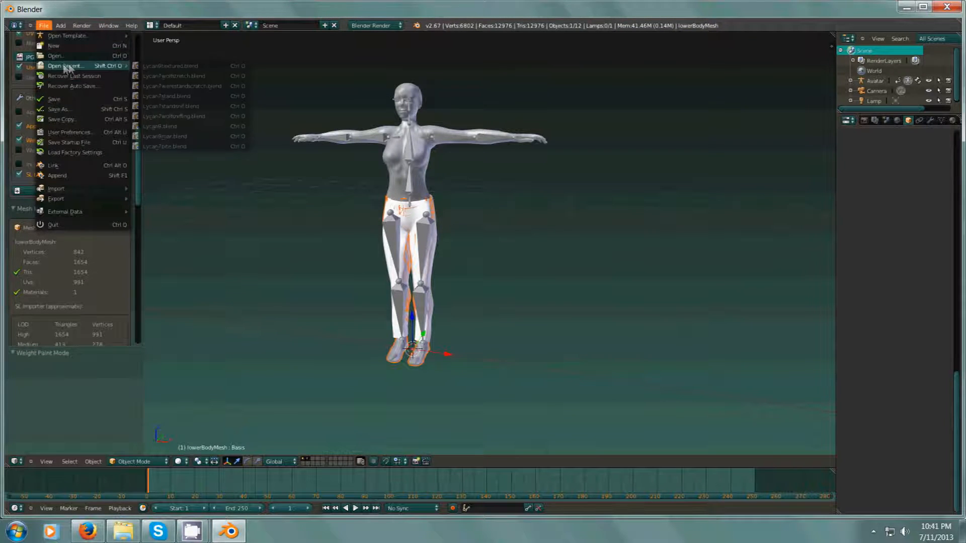
pyautogui.click(173, 76)
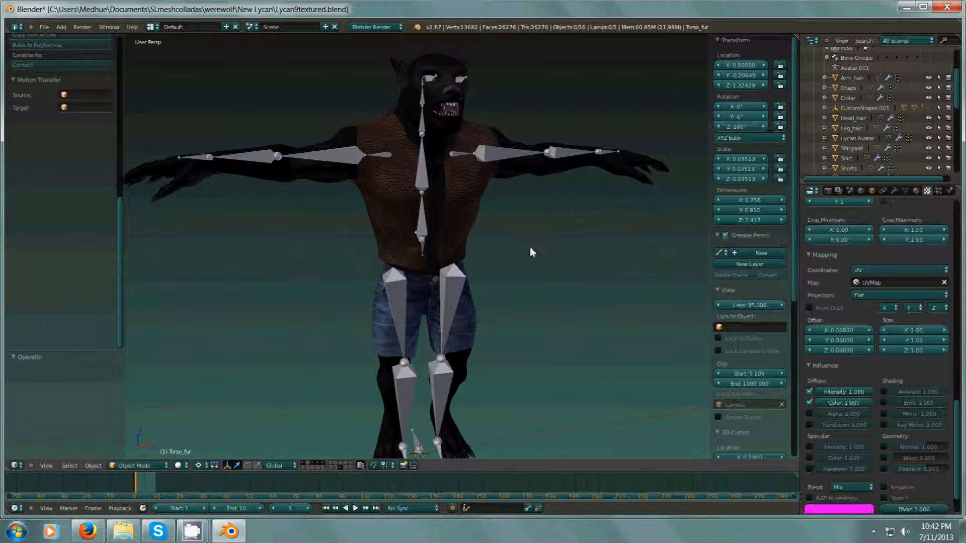
# In Pose Mode, test-bend the werewolf's arm, restore the T-pose, and scroll to render Output.
pyautogui.click(132, 465)
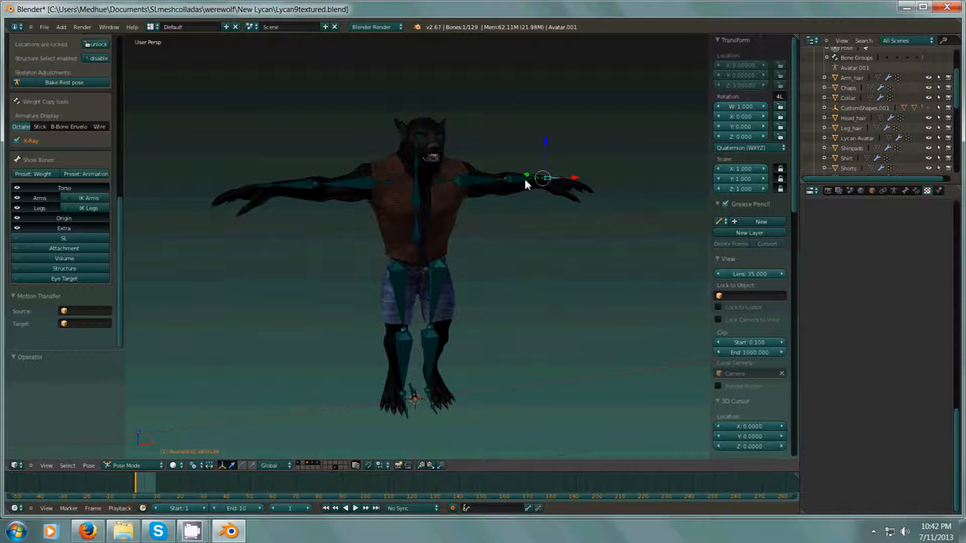
pyautogui.moveTo(527, 178); pyautogui.dragTo(518, 256)
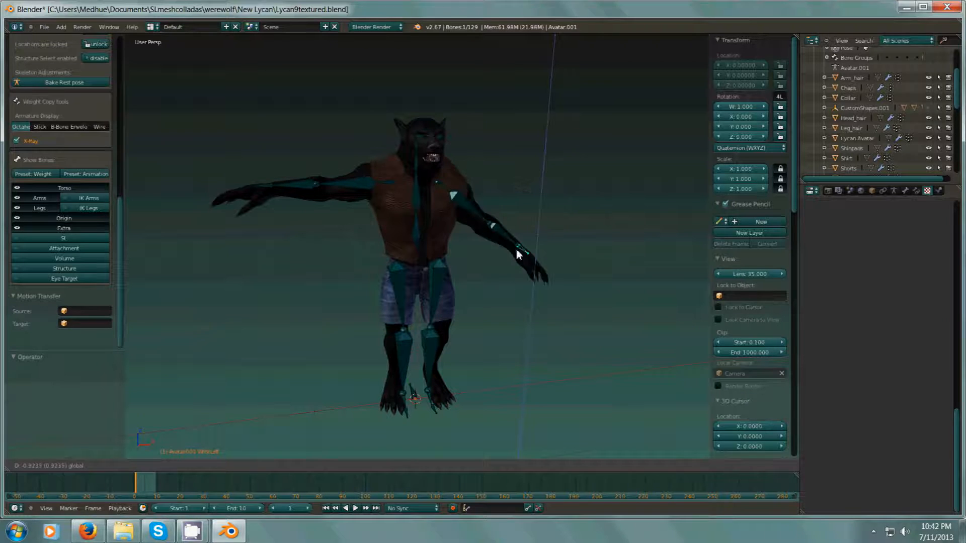
pyautogui.moveTo(517, 254); pyautogui.dragTo(532, 221)
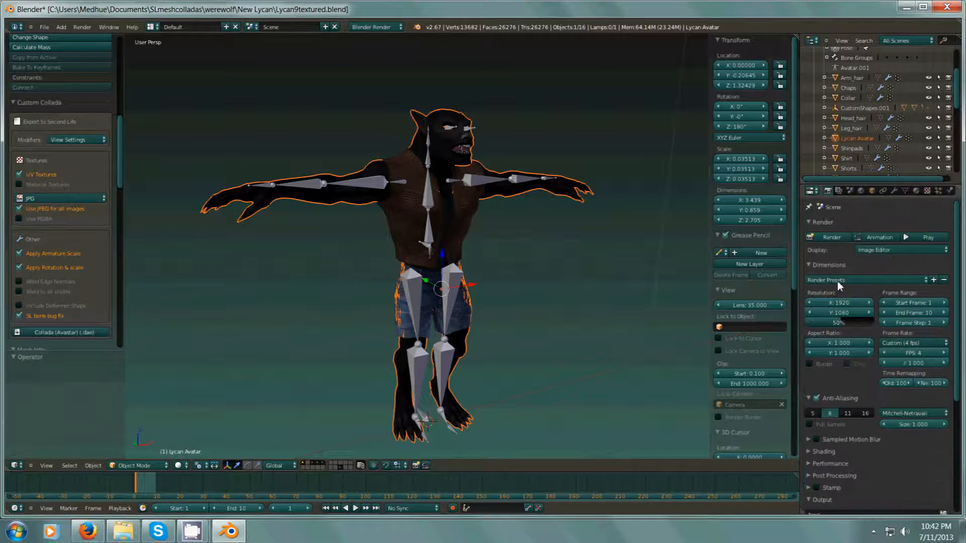
pyautogui.scroll(-3)
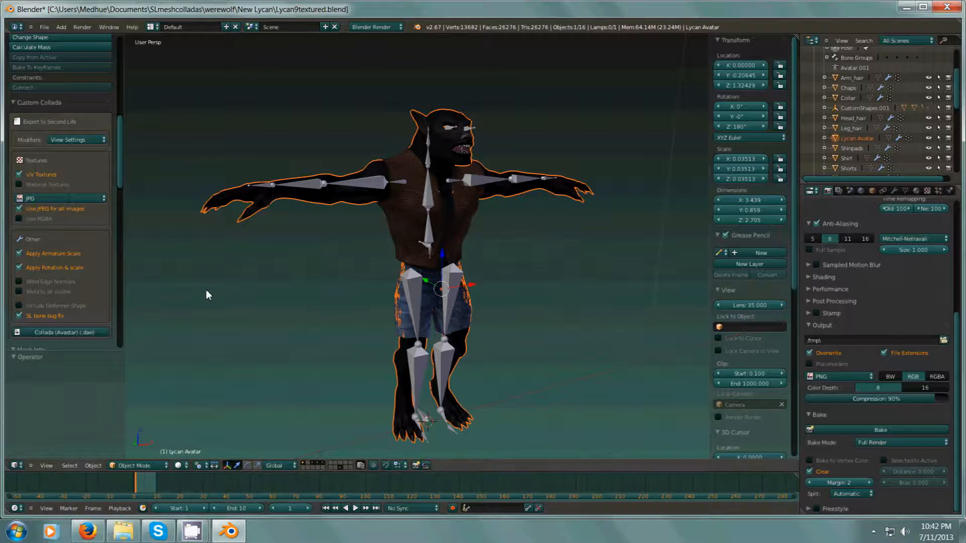
pyautogui.moveTo(102, 195)
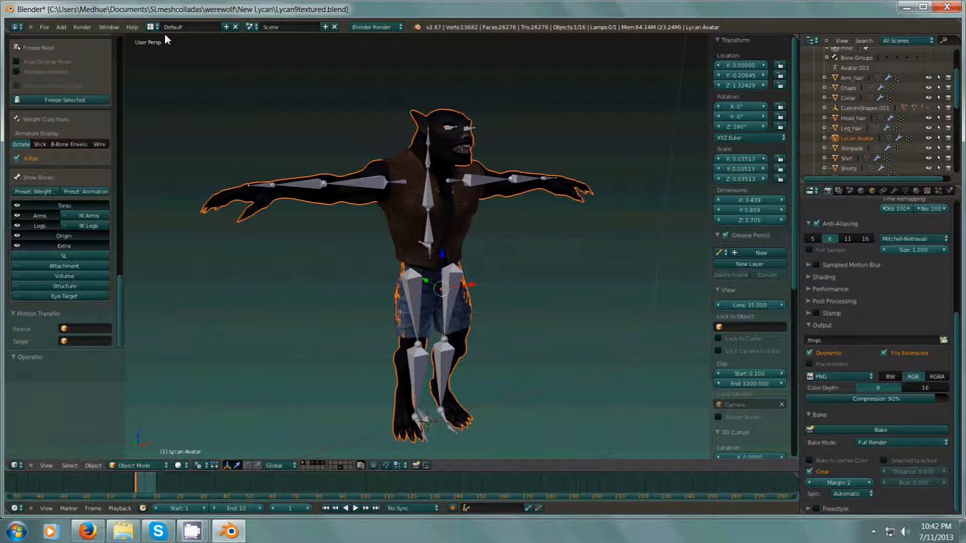
# Switch to the Animation screen layout and show the rig's Animation Export panel.
pyautogui.click(157, 26)
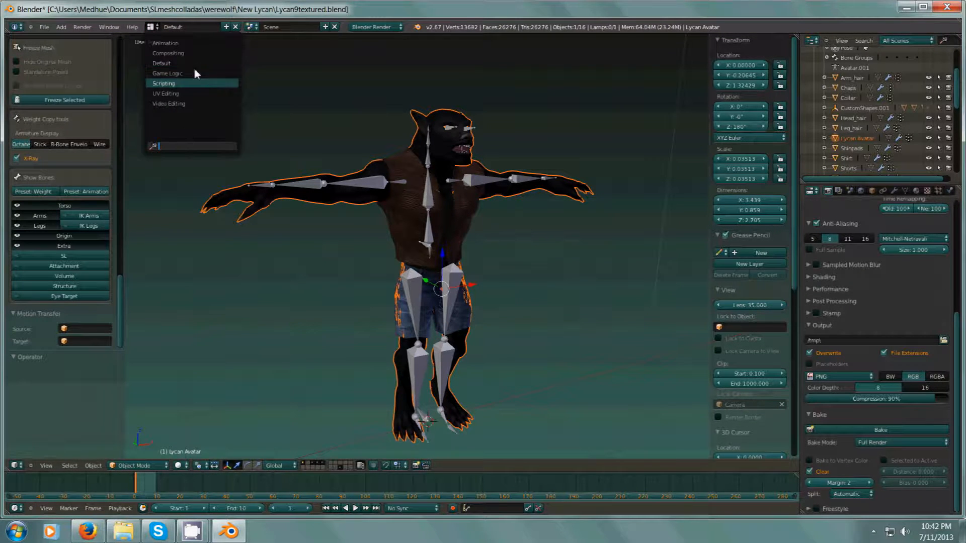
pyautogui.moveTo(184, 44)
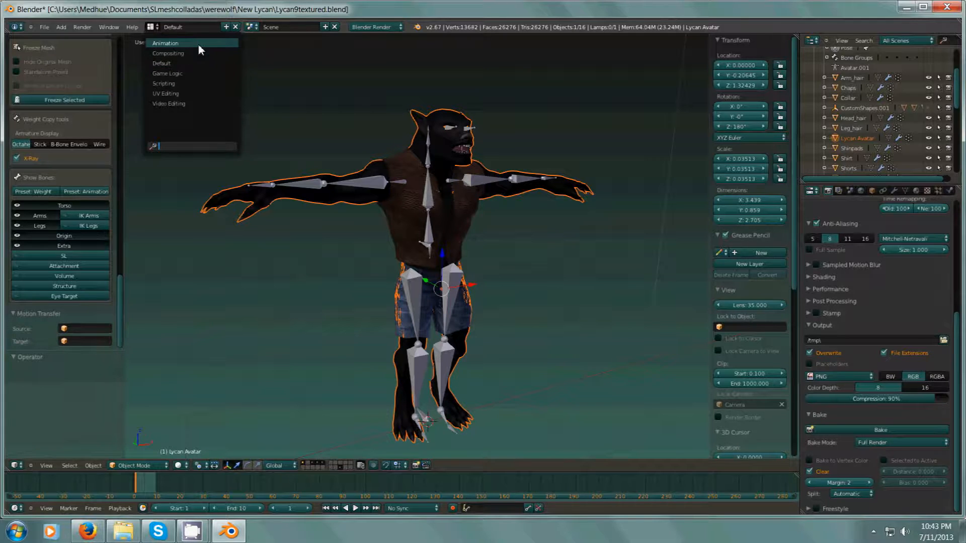
pyautogui.click(165, 43)
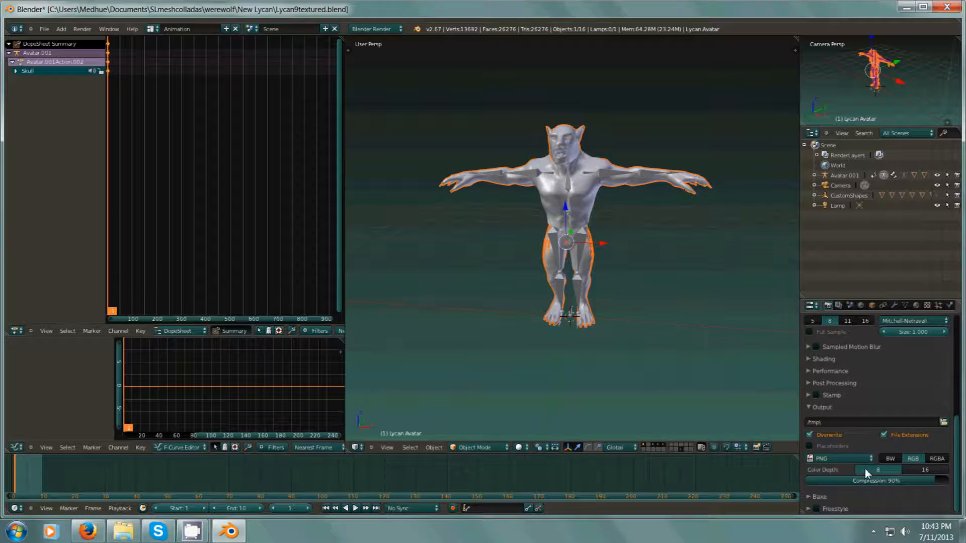
pyautogui.moveTo(551, 269)
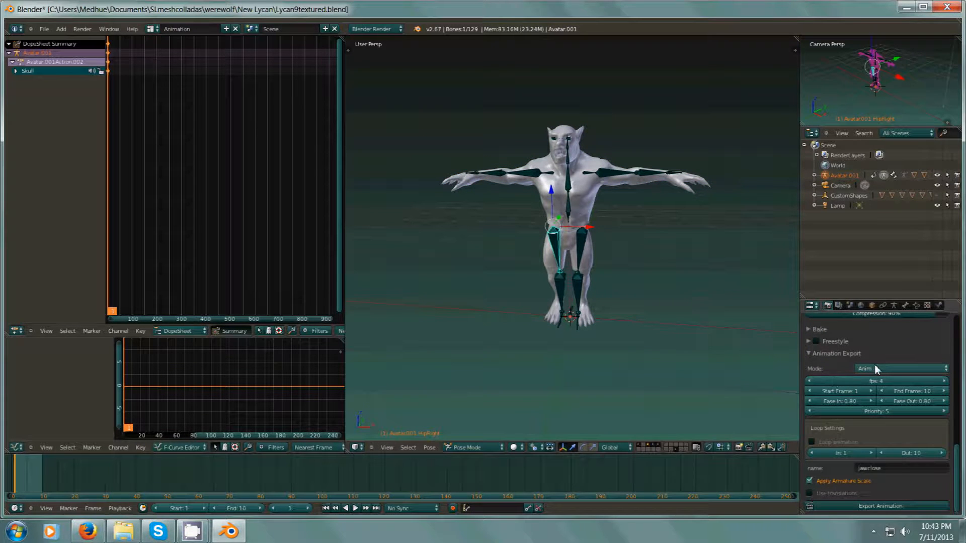
pyautogui.moveTo(900, 369)
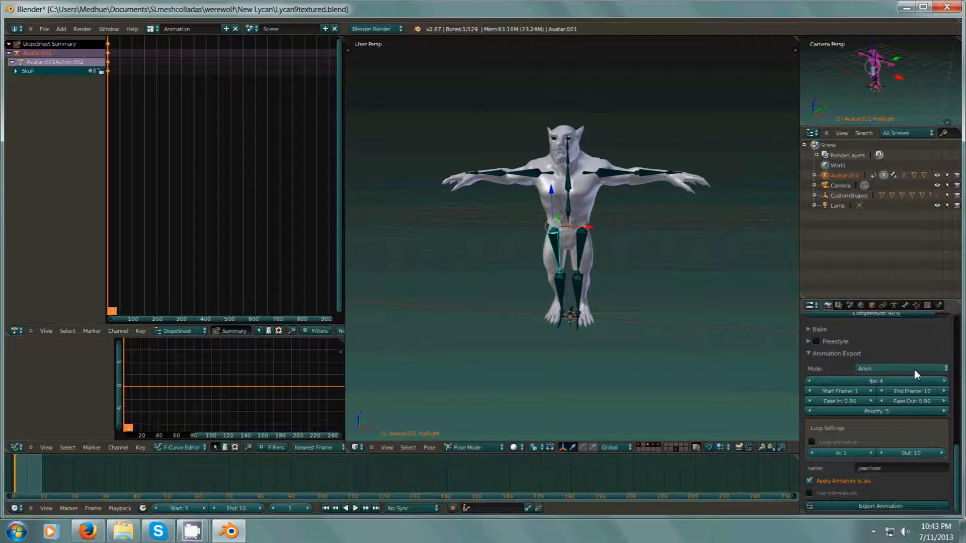
pyautogui.click(901, 368)
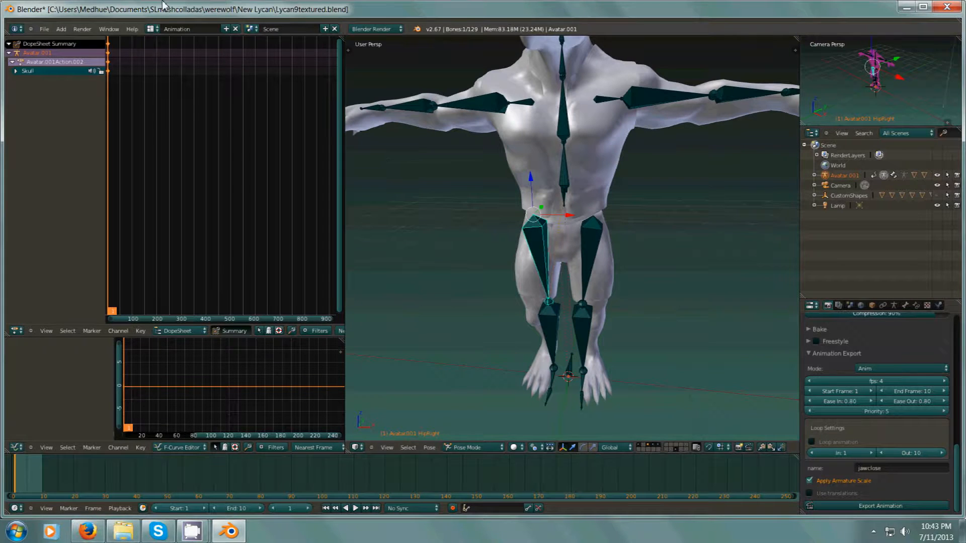
# Switch to the Default layout, test-tilt the werewolf's Skull bone, and scroll to Animation Export.
pyautogui.click(152, 28)
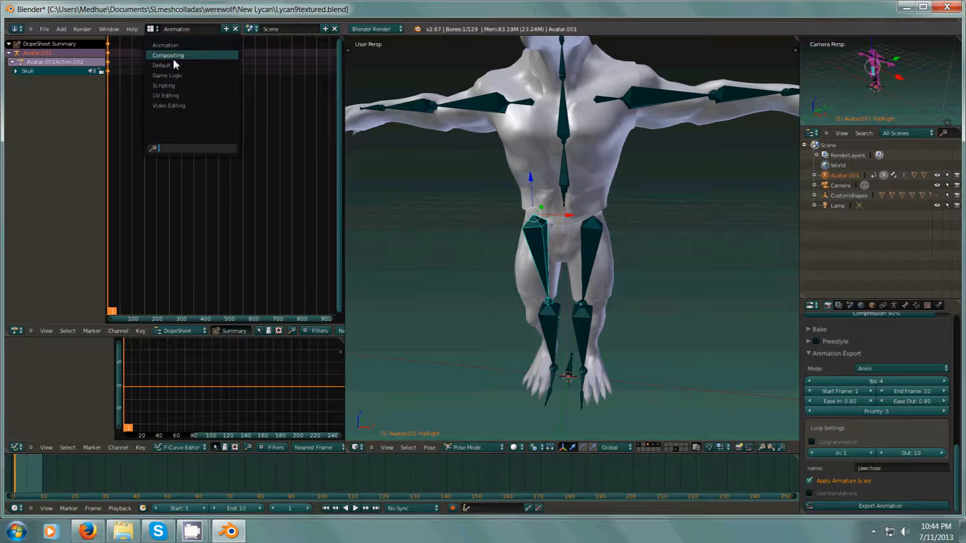
pyautogui.click(162, 65)
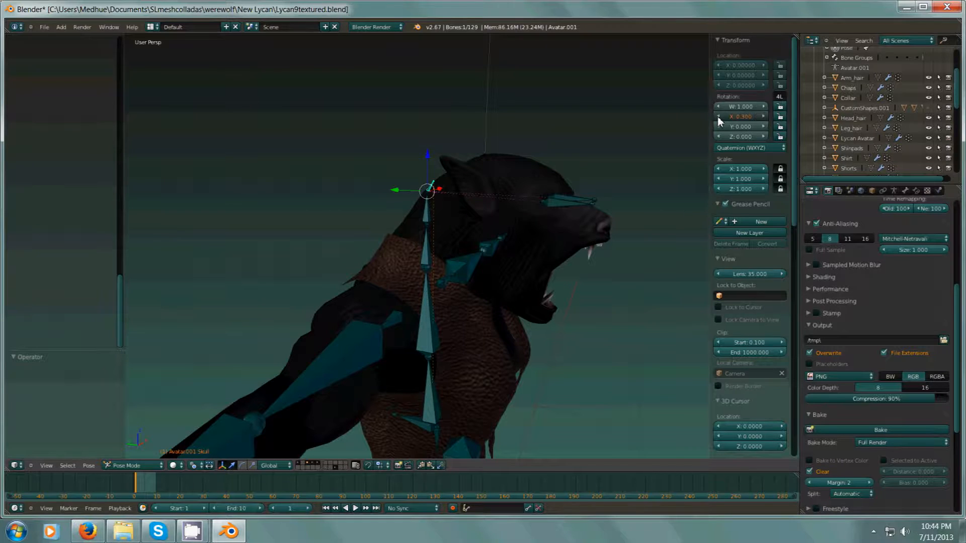
pyautogui.moveTo(739, 116); pyautogui.dragTo(738, 116)
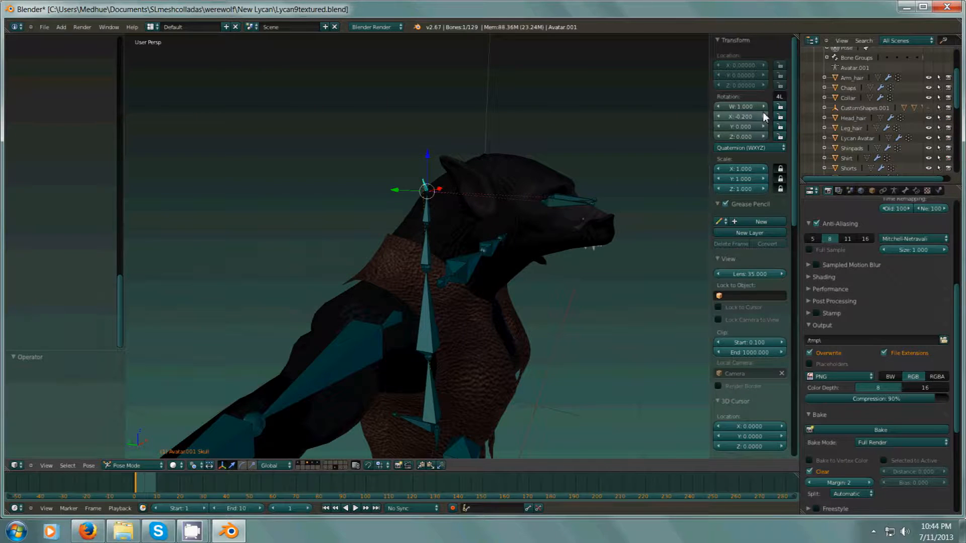
pyautogui.moveTo(738, 116); pyautogui.dragTo(763, 115)
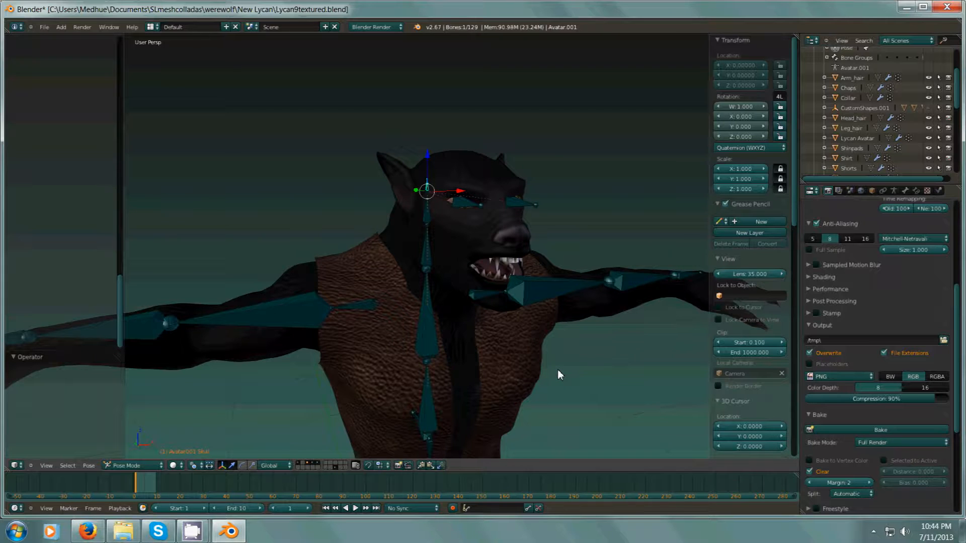
pyautogui.moveTo(537, 429)
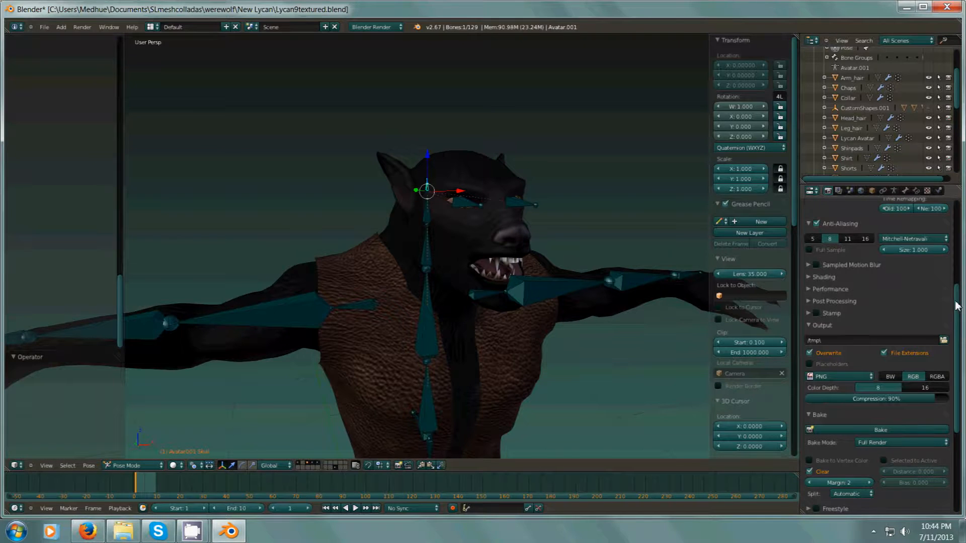
pyautogui.scroll(-3)
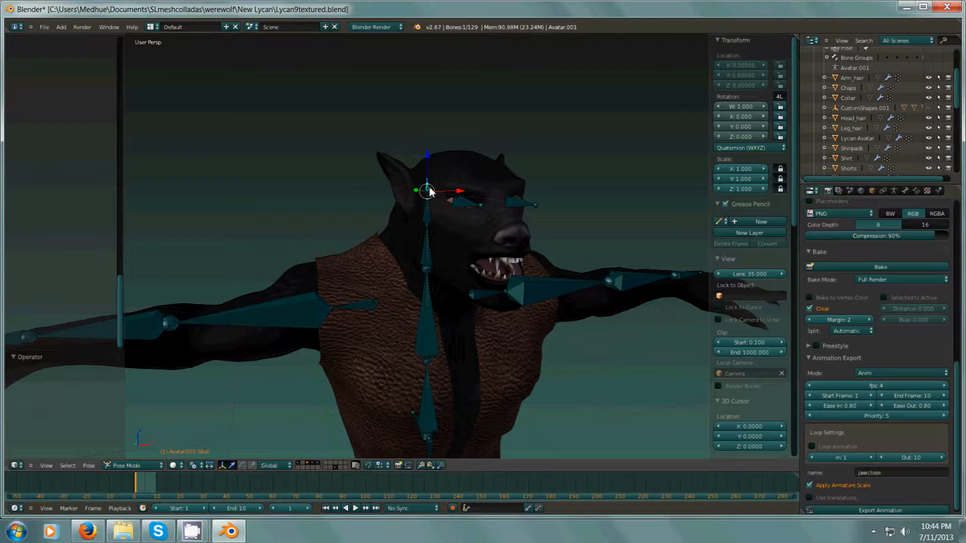
pyautogui.moveTo(346, 338)
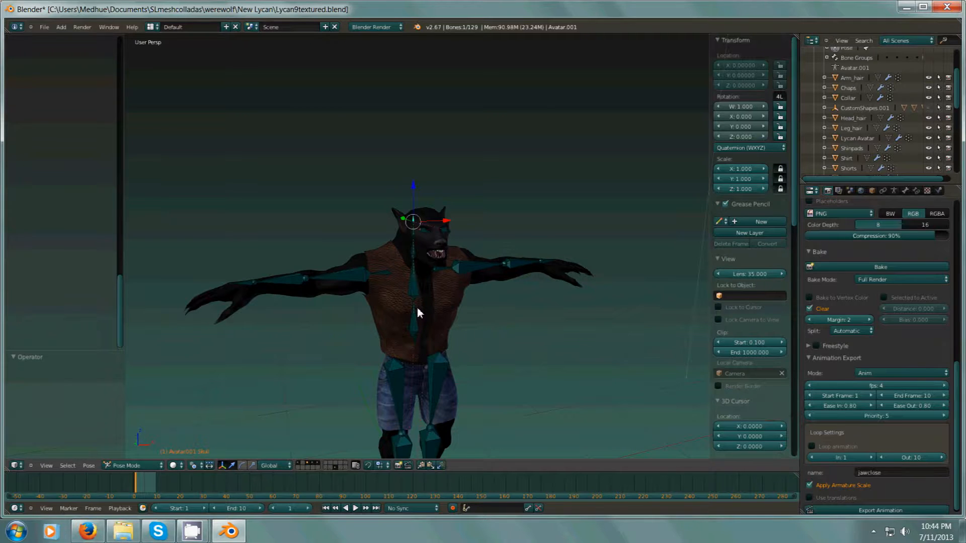
pyautogui.moveTo(446, 367)
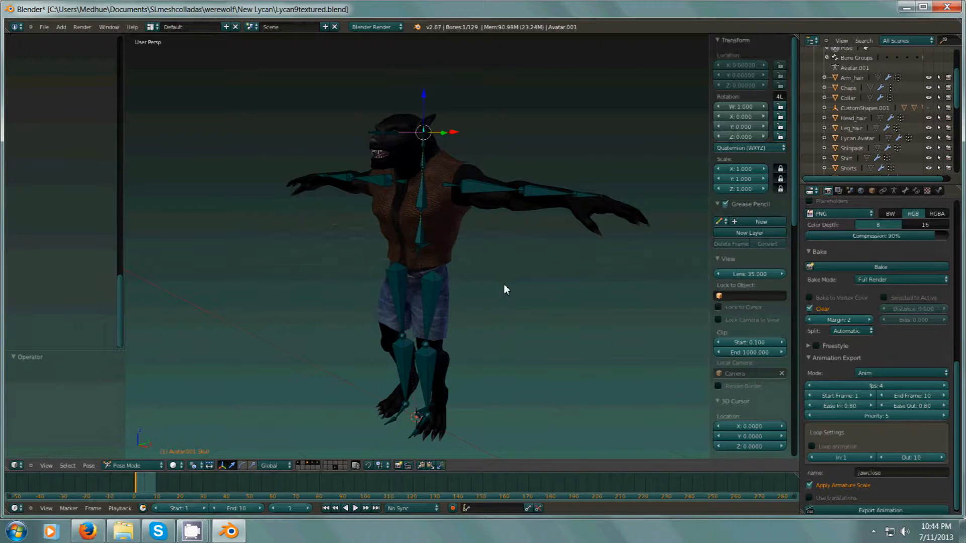
pyautogui.moveTo(493, 278)
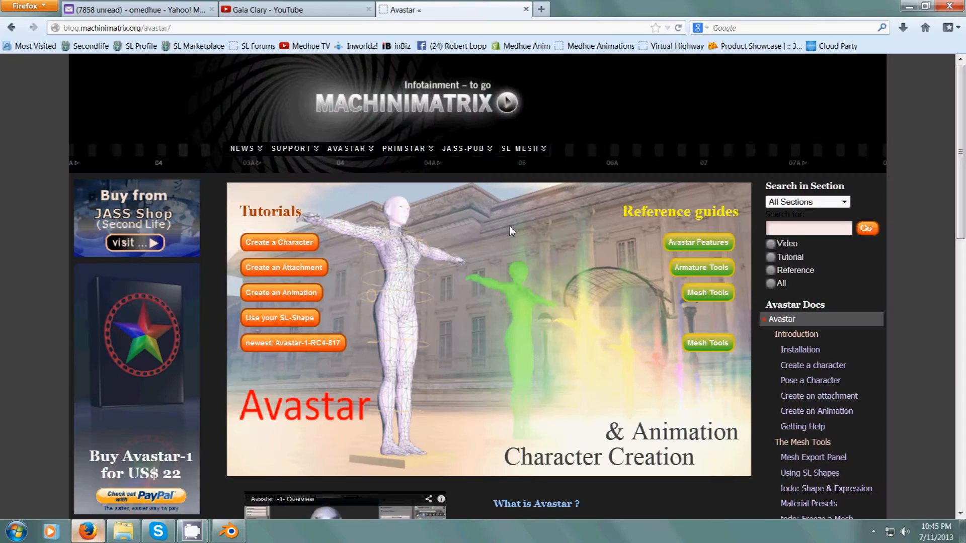
# Show the YouTube channel's Videos page and scroll through the Avastar tutorial list.
pyautogui.click(296, 9)
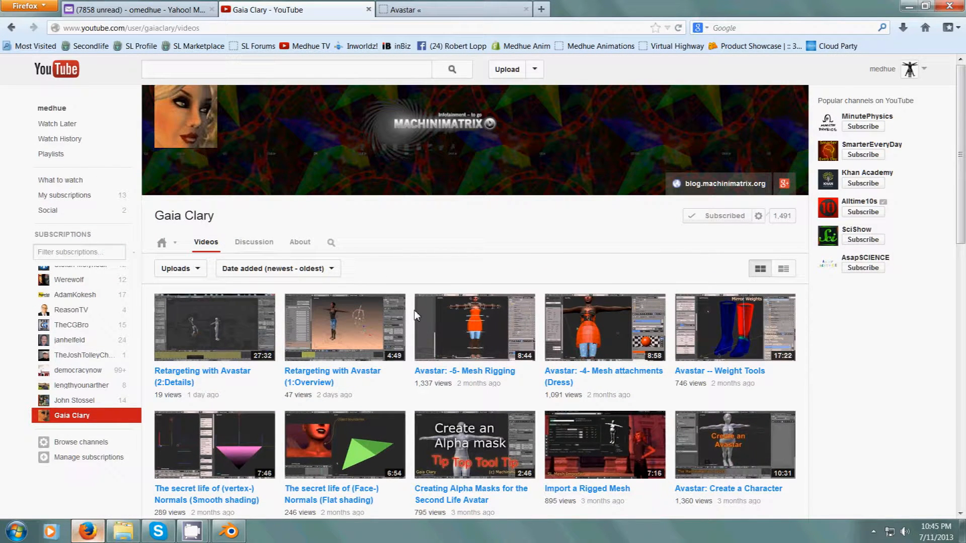
pyautogui.scroll(-3)
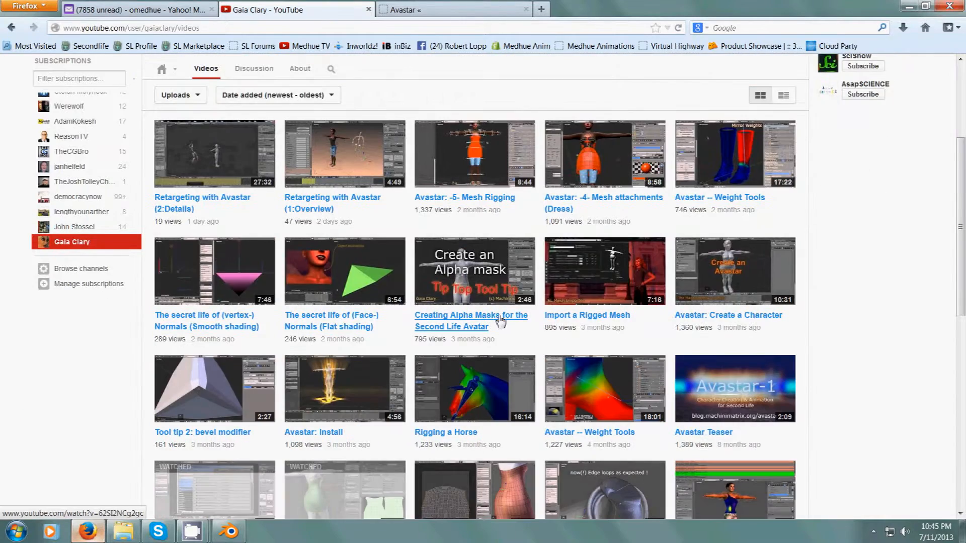
pyautogui.scroll(-3)
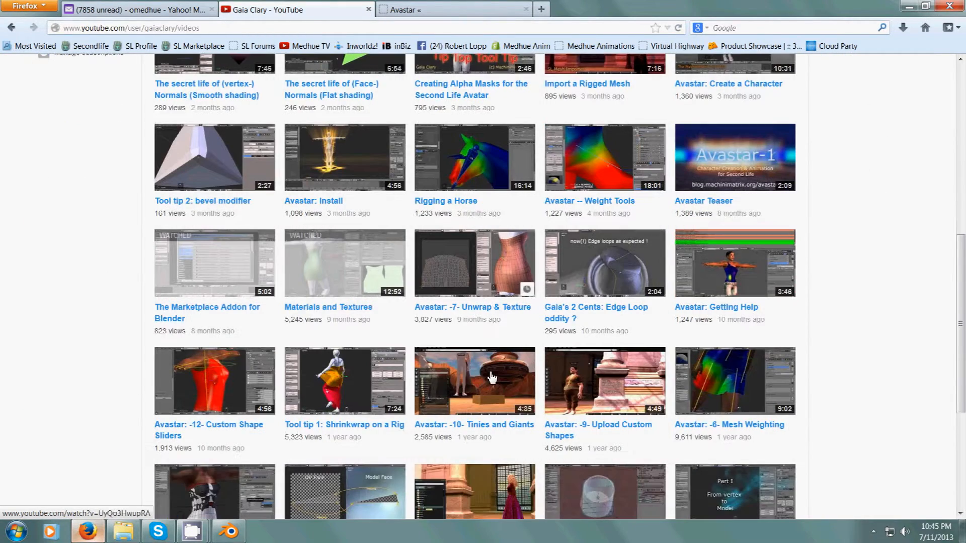